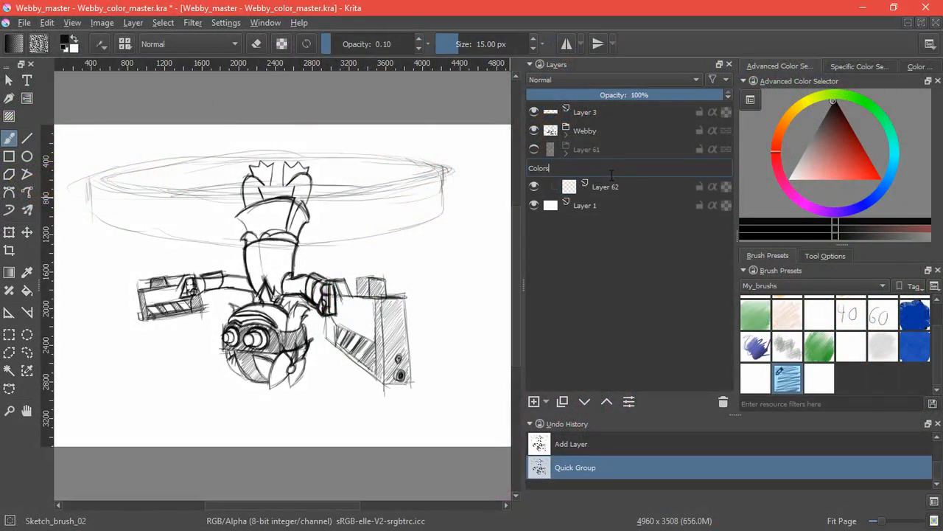
# Move Layer 62 into the new Colors layer group
pyautogui.moveTo(376, 243); pyautogui.dragTo(435, 339)
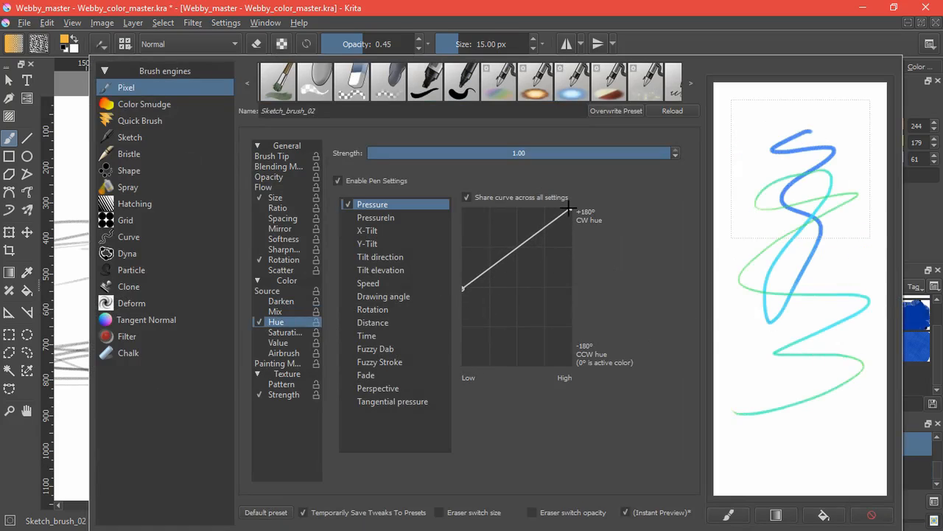
# Flatten the hue pressure curve, test strokes, and switch off pressure-based colour mixing
pyautogui.moveTo(569, 206); pyautogui.dragTo(569, 273)
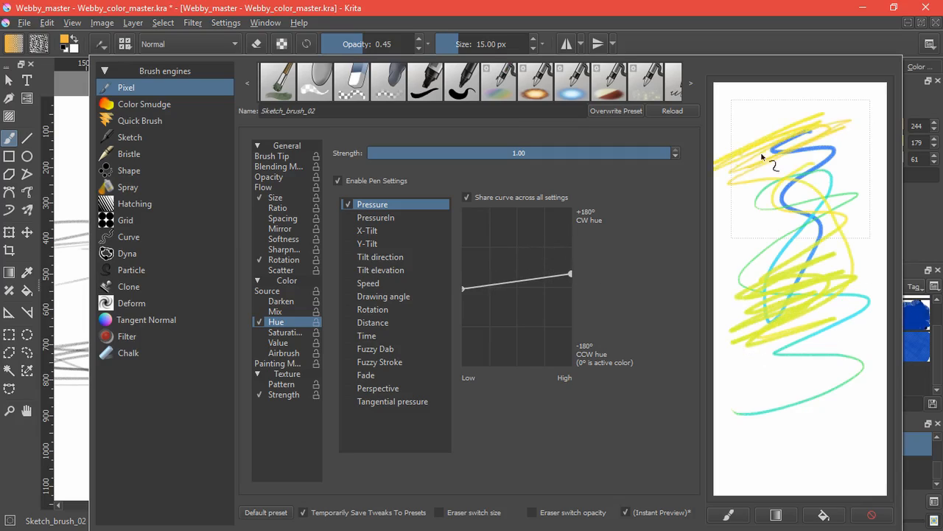
pyautogui.moveTo(569, 273); pyautogui.dragTo(569, 273)
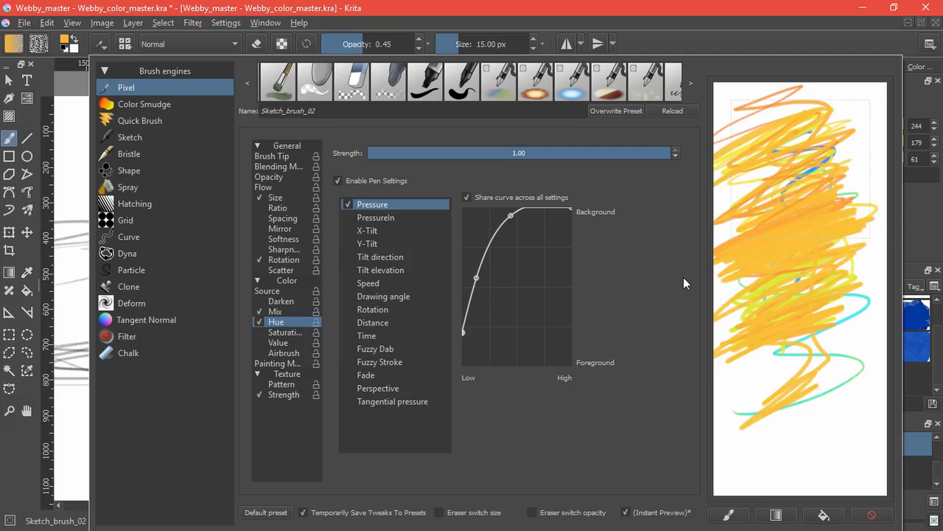
pyautogui.click(275, 311)
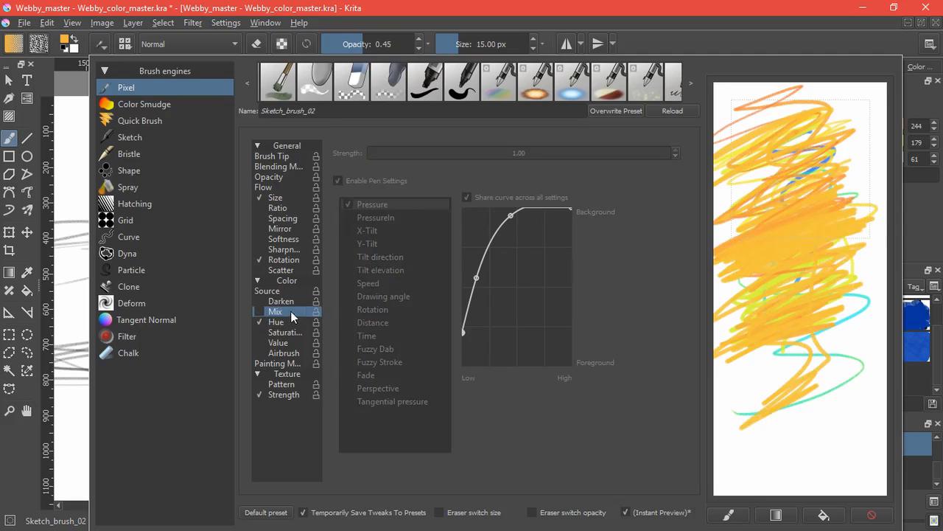
# Enable Saturation and Value pressure sensors, with harder pressure giving higher value
pyautogui.click(371, 203)
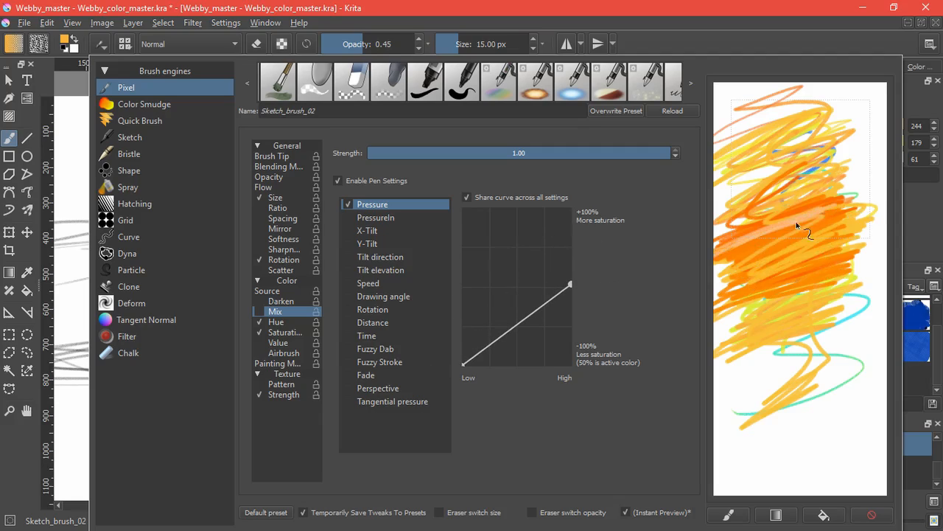
pyautogui.click(259, 334)
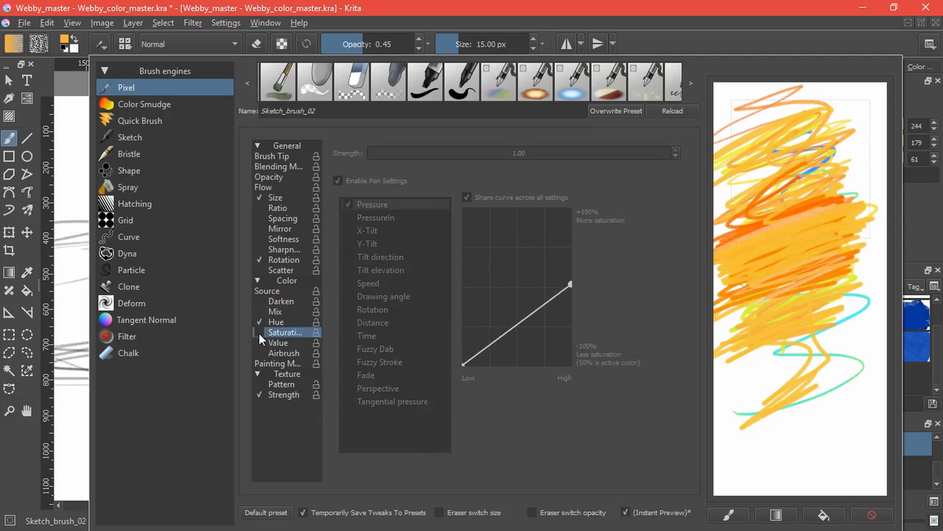
pyautogui.click(279, 342)
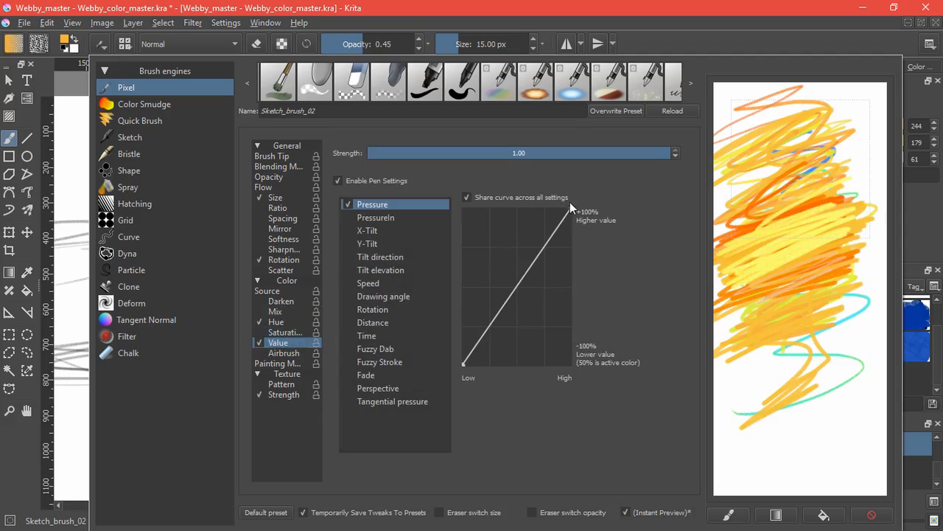
pyautogui.moveTo(567, 205); pyautogui.dragTo(570, 283)
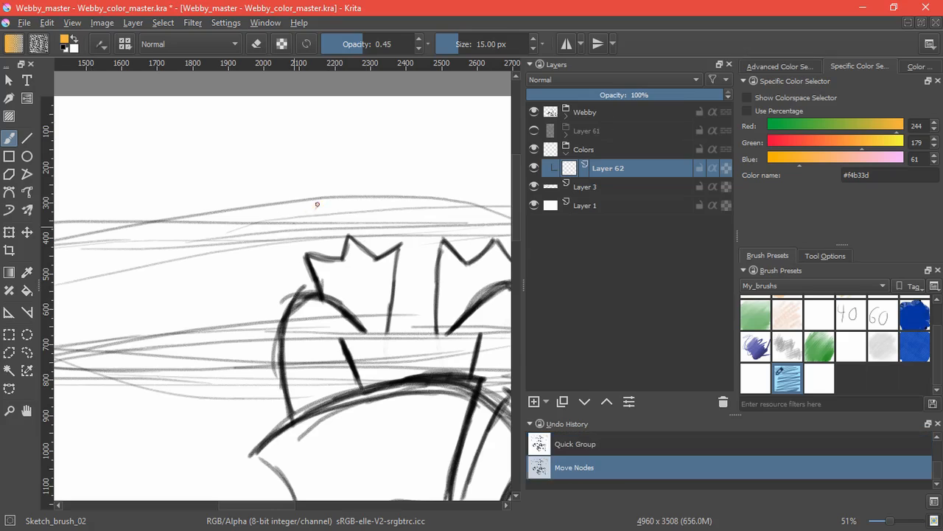
# Enlarge the brush and paint orange onto the crown points on Layer 62
pyautogui.moveTo(331, 214); pyautogui.dragTo(383, 288)
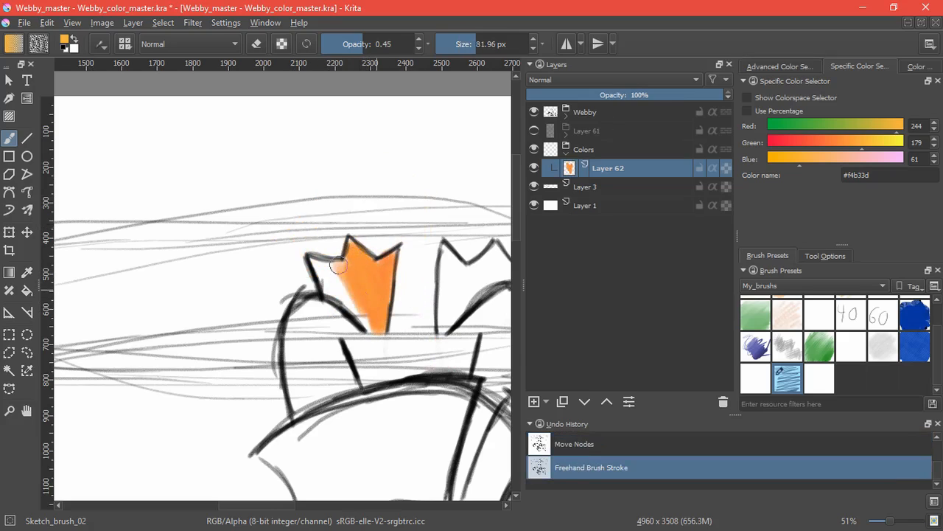
pyautogui.moveTo(339, 265); pyautogui.dragTo(339, 371)
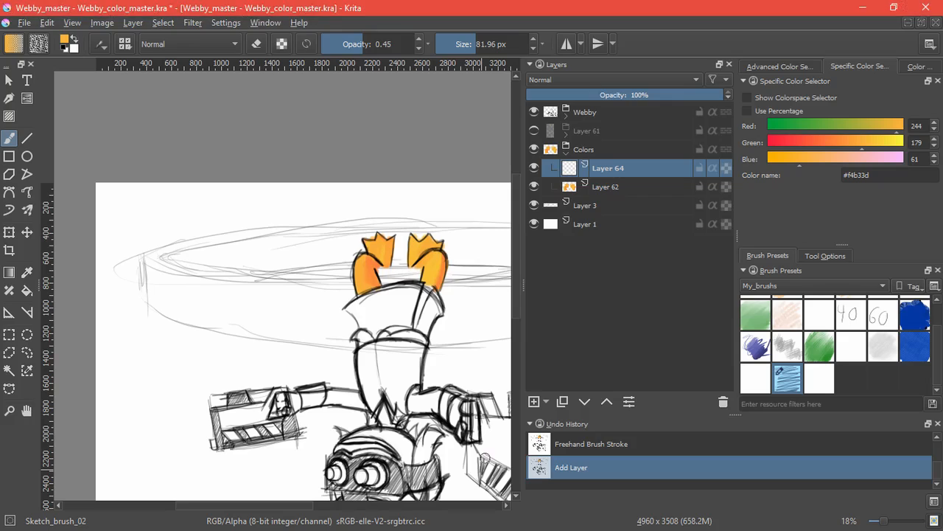
# Paint the band above the goggles orange on a new Layer 64
pyautogui.click(888, 174)
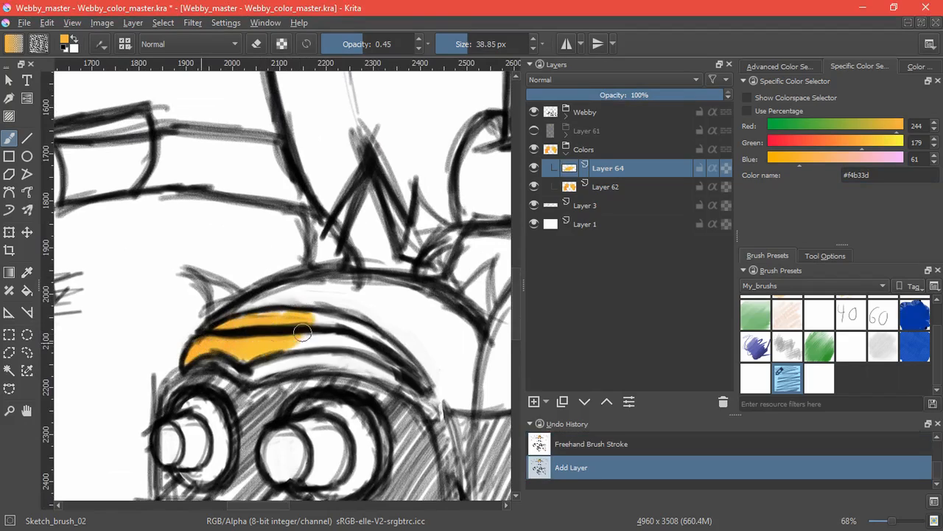
pyautogui.moveTo(302, 332); pyautogui.dragTo(372, 342)
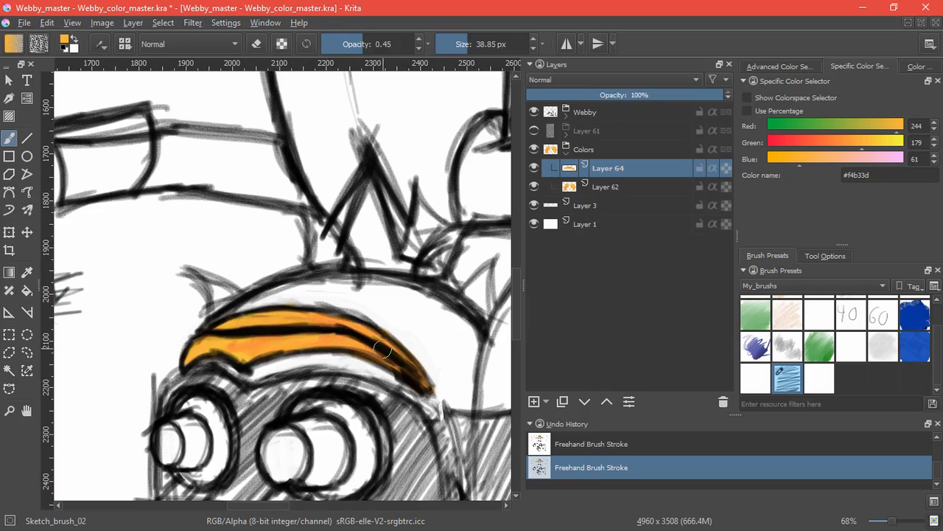
pyautogui.moveTo(383, 351); pyautogui.dragTo(176, 361)
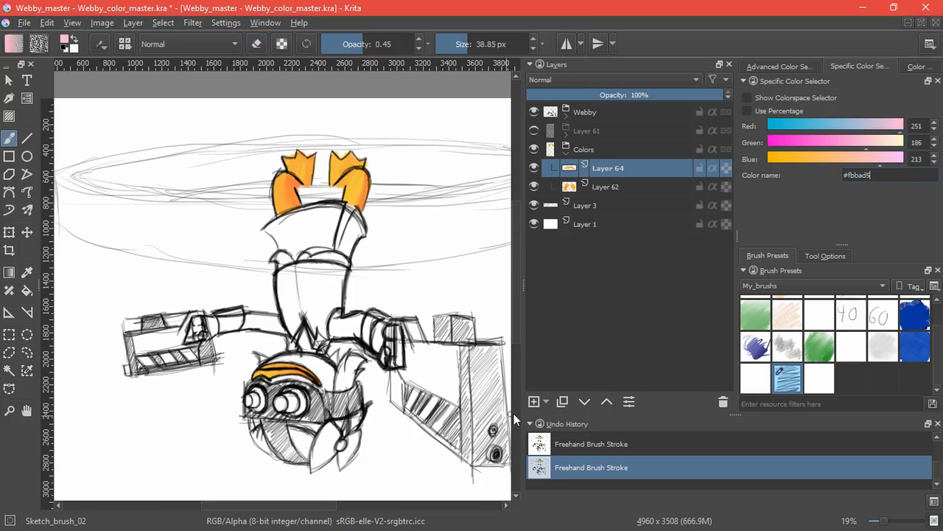
# Paint pink over the long shape below the goggles on a new layer
pyautogui.click(533, 401)
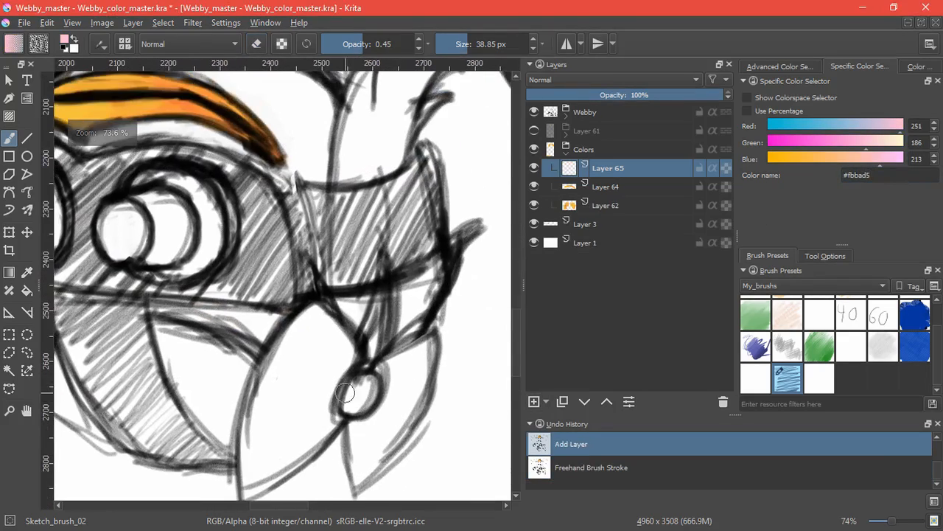
pyautogui.moveTo(310, 258); pyautogui.dragTo(273, 410)
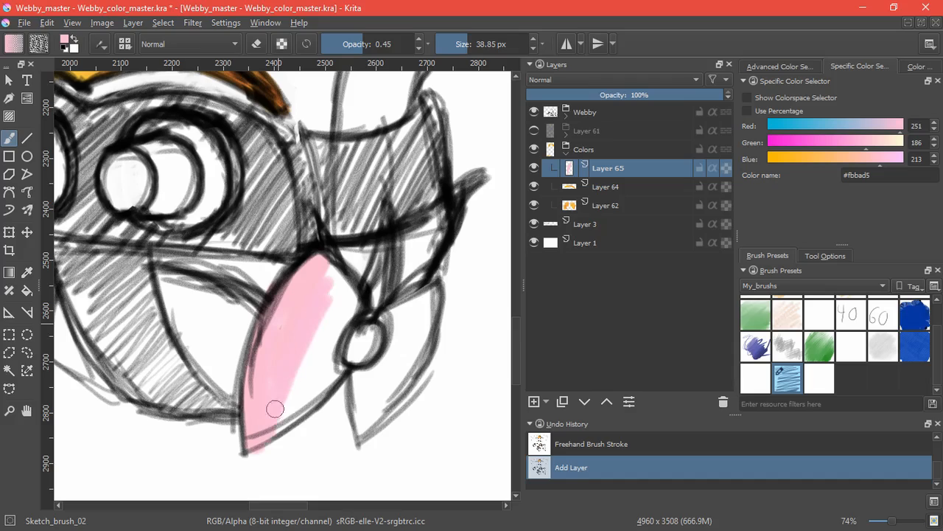
pyautogui.moveTo(275, 410); pyautogui.dragTo(361, 390)
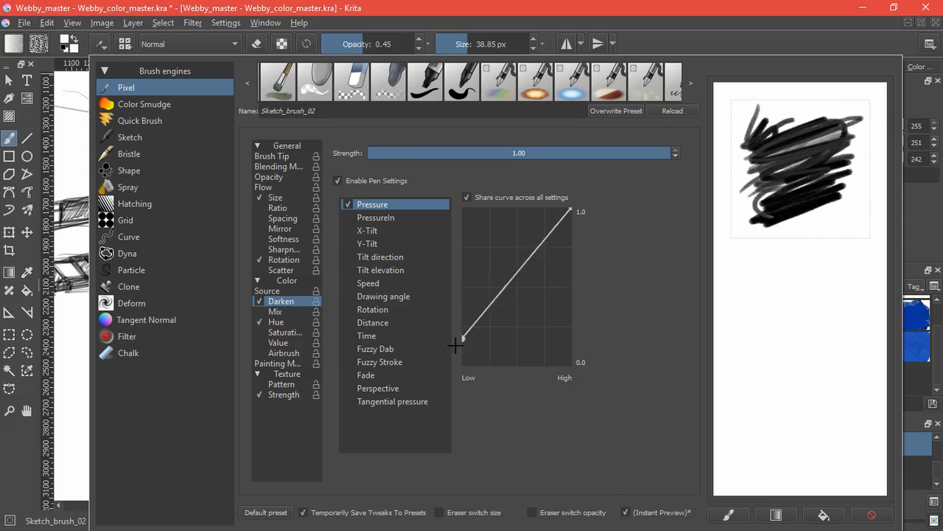
# Weaken the Darken pressure curve, test it, then disable Darken entirely
pyautogui.moveTo(581, 213); pyautogui.dragTo(569, 280)
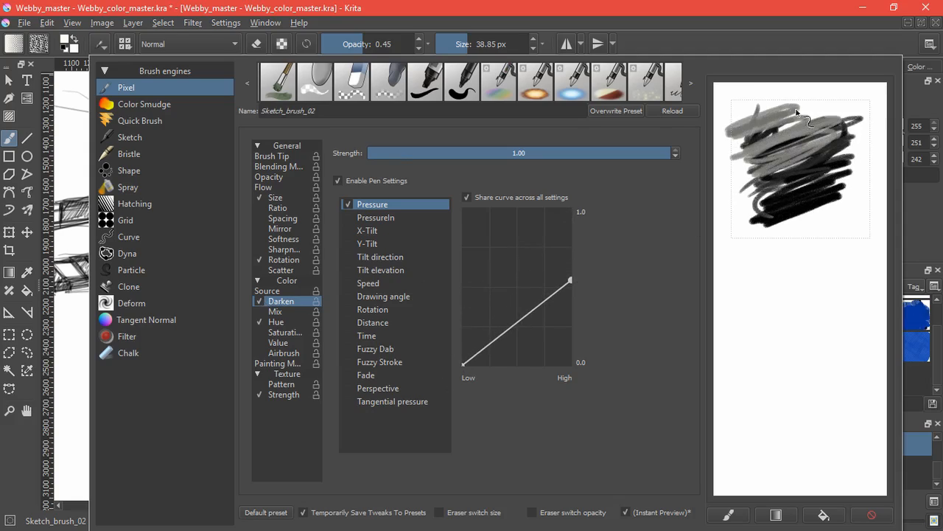
pyautogui.moveTo(569, 279); pyautogui.dragTo(569, 321)
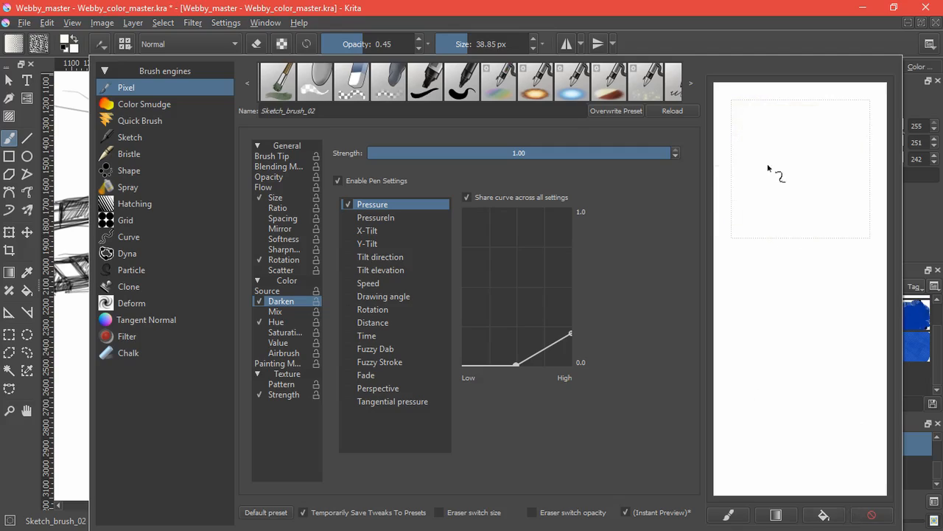
pyautogui.moveTo(789, 174); pyautogui.dragTo(734, 100)
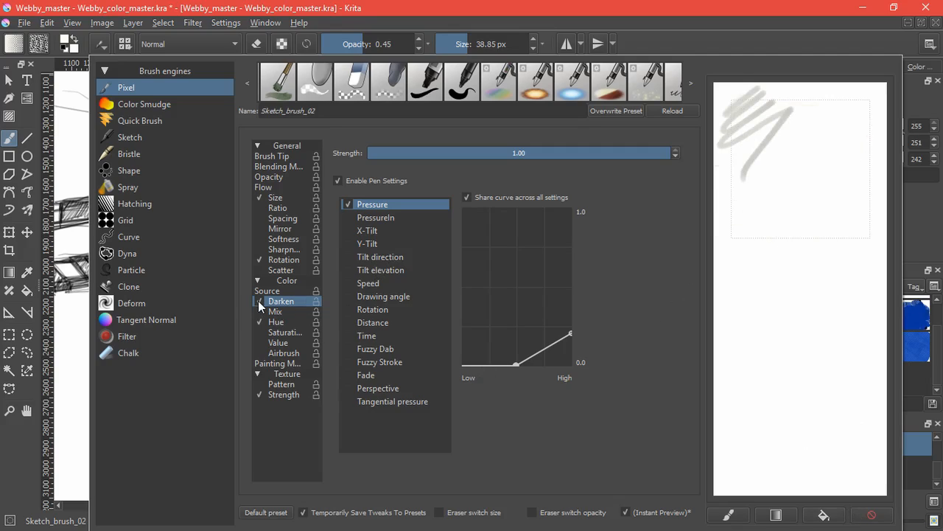
pyautogui.click(277, 342)
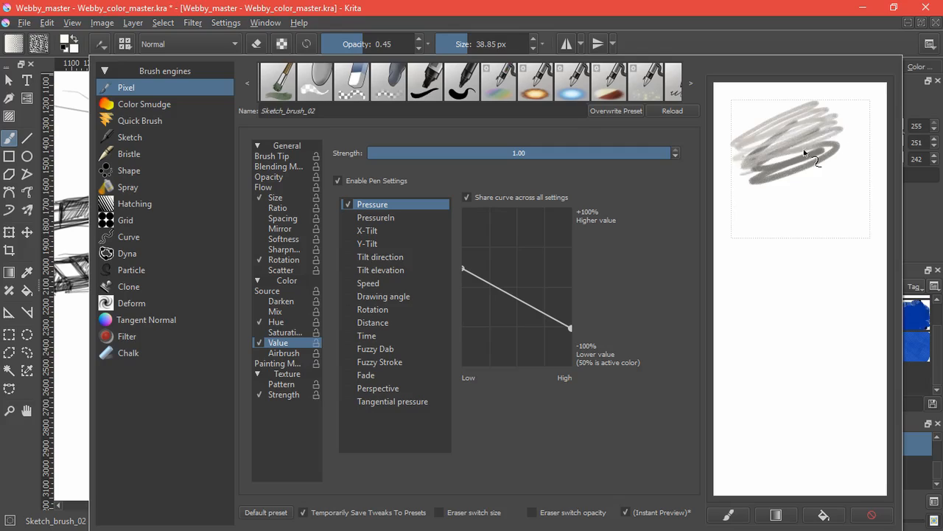
# Reshape the Value curve so harder pressure lowers value, test and close the editor
pyautogui.moveTo(568, 327); pyautogui.dragTo(569, 295)
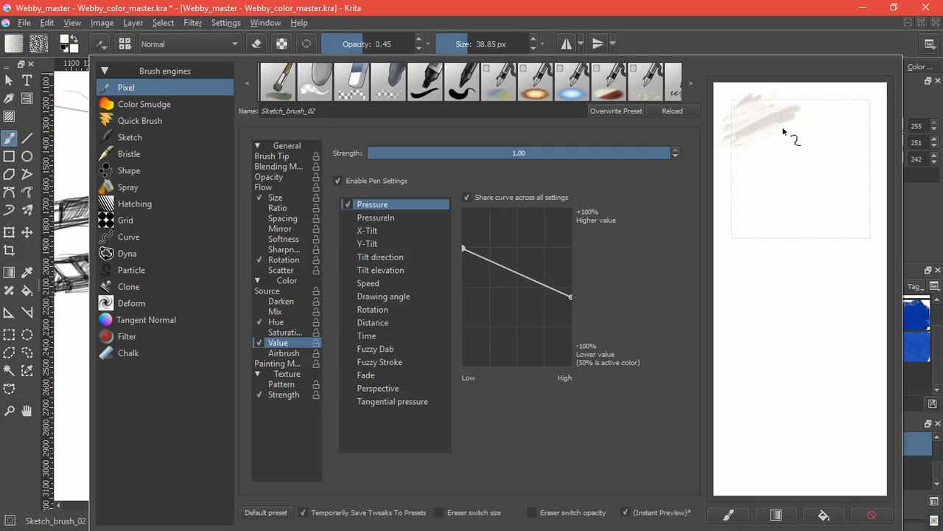
pyautogui.moveTo(569, 298); pyautogui.dragTo(544, 298)
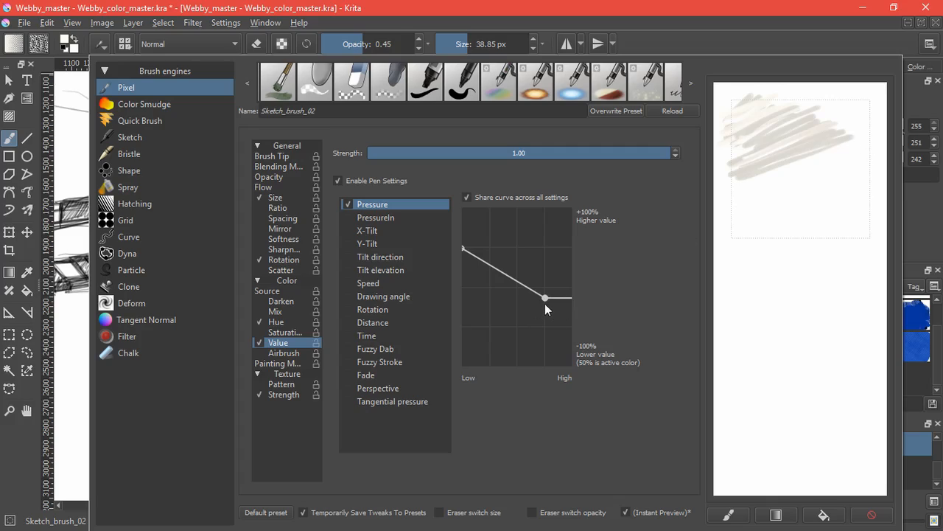
pyautogui.moveTo(544, 298); pyautogui.dragTo(569, 295)
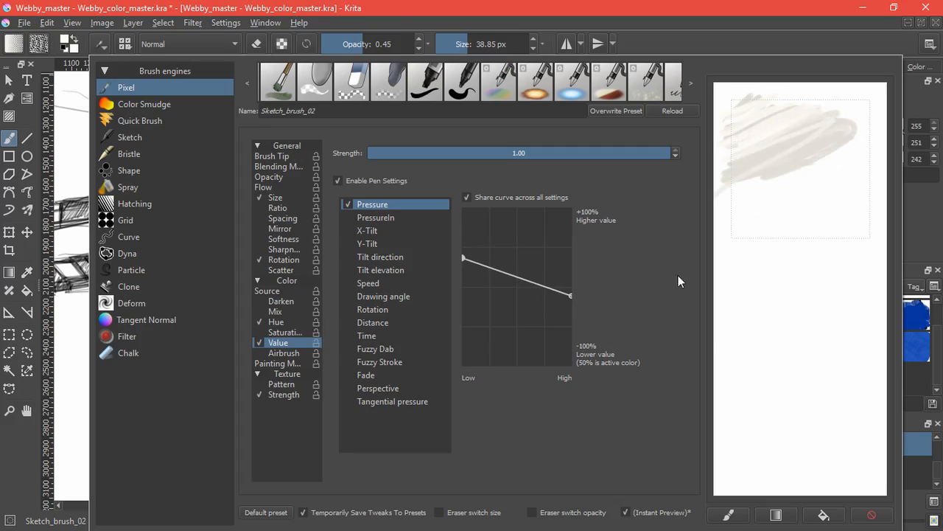
pyautogui.click(283, 353)
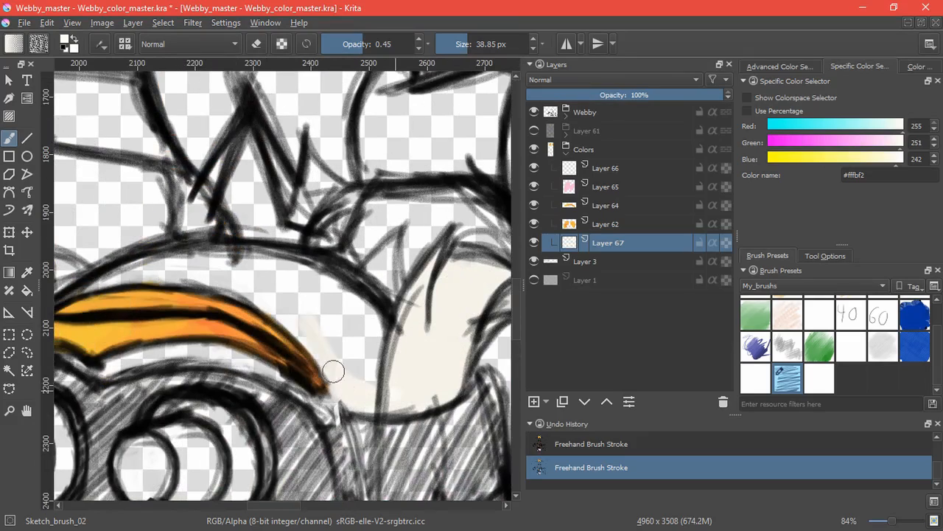
# Paint cream over the head on Layer 67, add Layer 68 and set a grey lightness for filling
pyautogui.moveTo(331, 371); pyautogui.dragTo(233, 265)
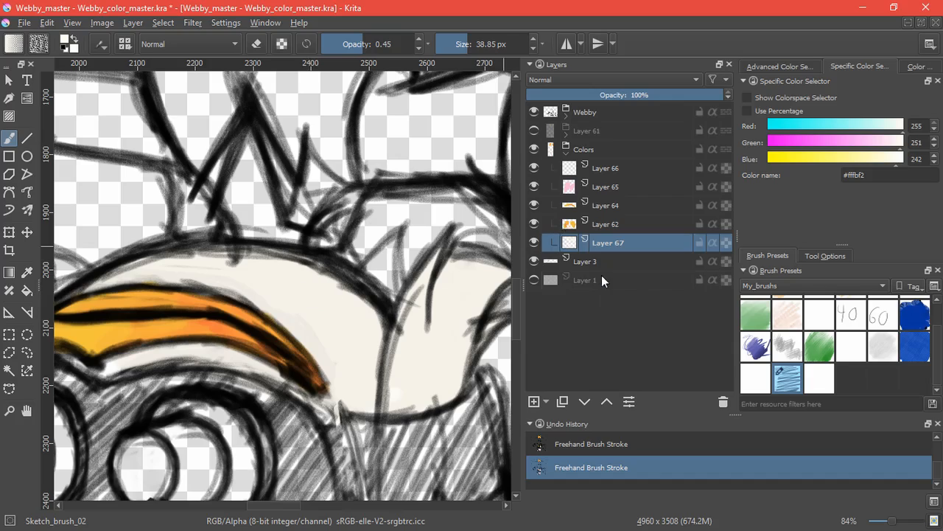
pyautogui.click(534, 401)
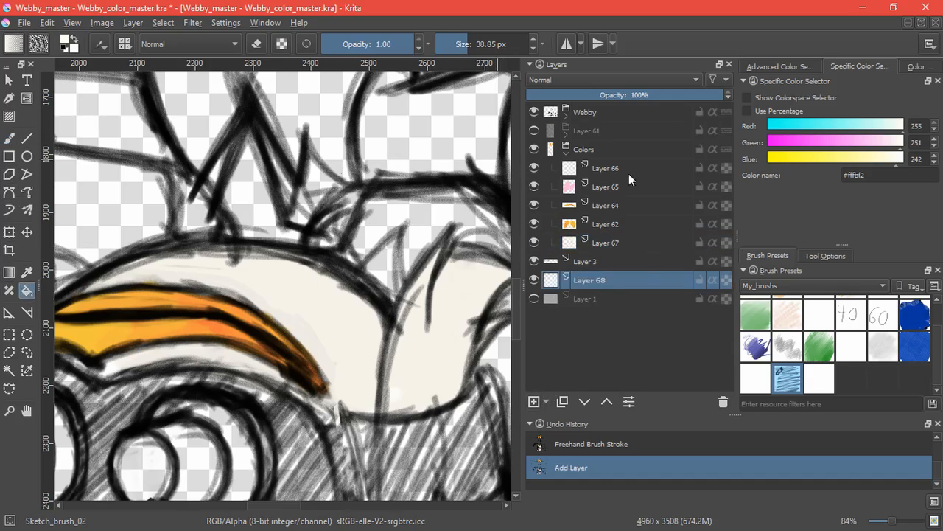
pyautogui.click(778, 66)
pyautogui.write('50')
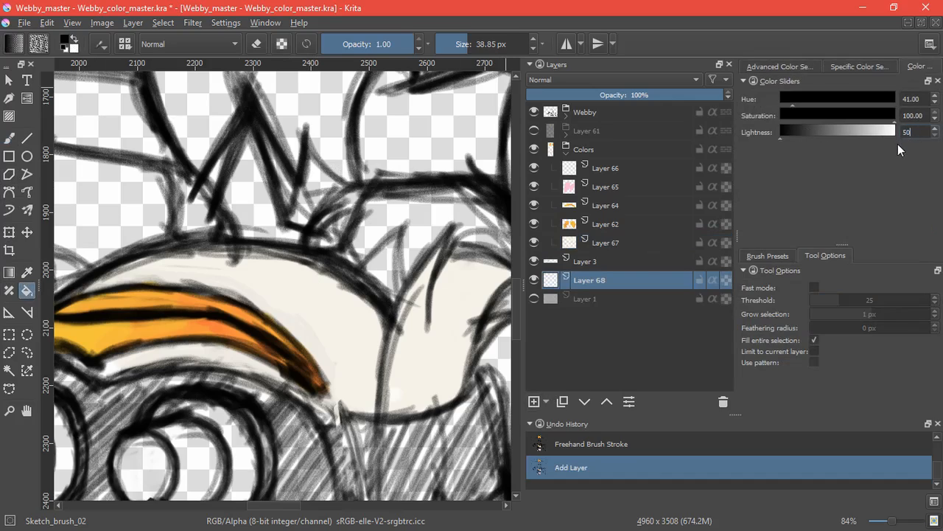
pyautogui.click(406, 328)
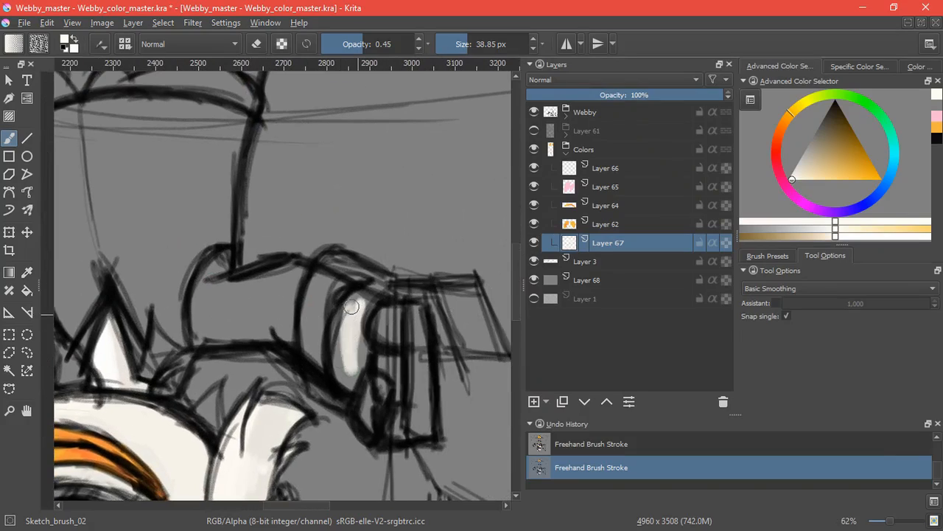
# Paint pale cream into the goggle side pieces, zoom out and pick the light pink colour
pyautogui.moveTo(351, 305); pyautogui.dragTo(415, 318)
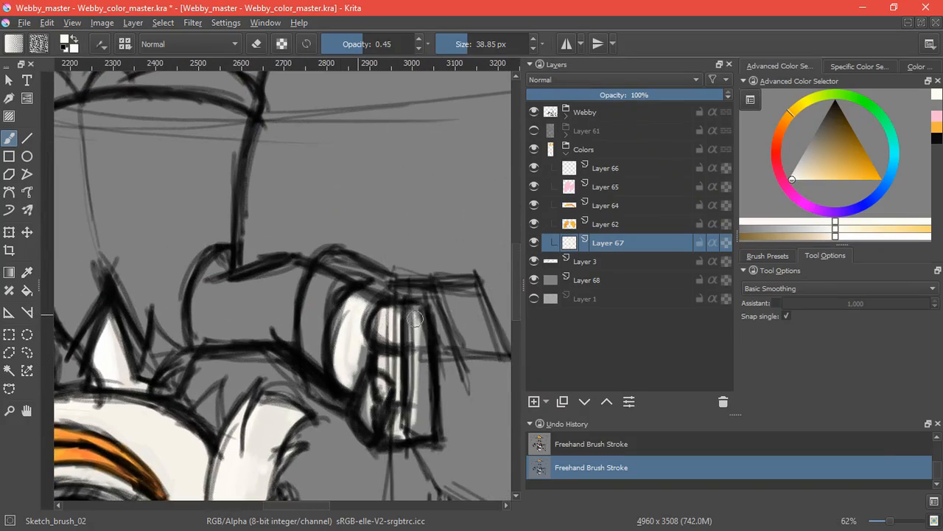
pyautogui.moveTo(416, 318); pyautogui.dragTo(431, 417)
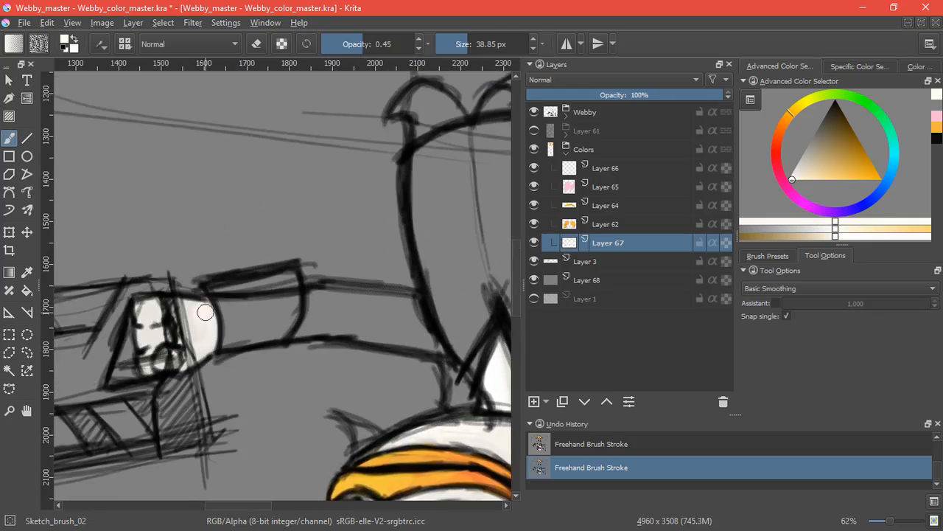
pyautogui.scroll(-3)
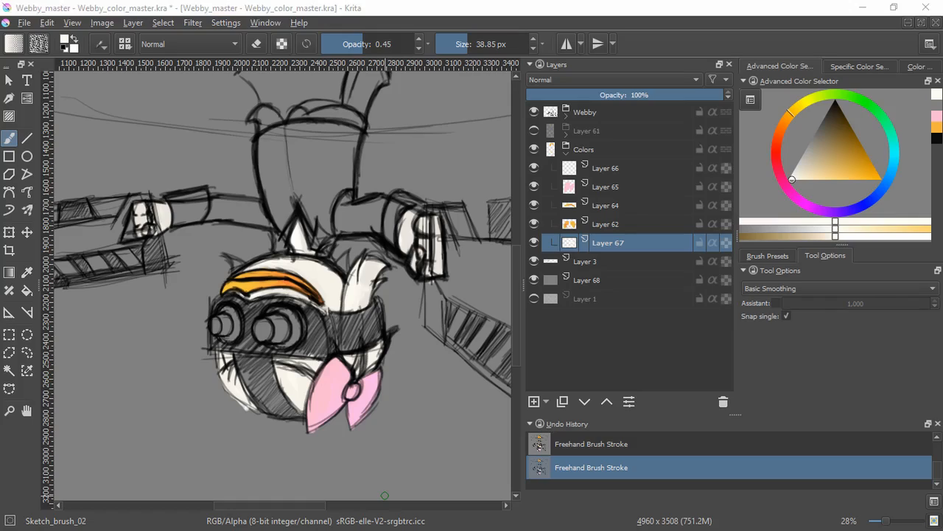
pyautogui.click(858, 66)
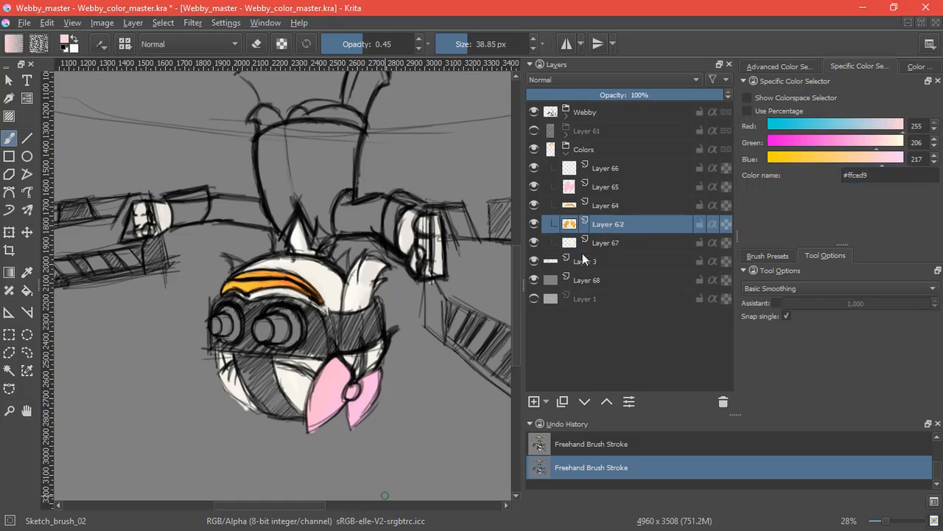
# Fill both sleeves with light pink #ffced9 on a new Layer 69
pyautogui.click(534, 401)
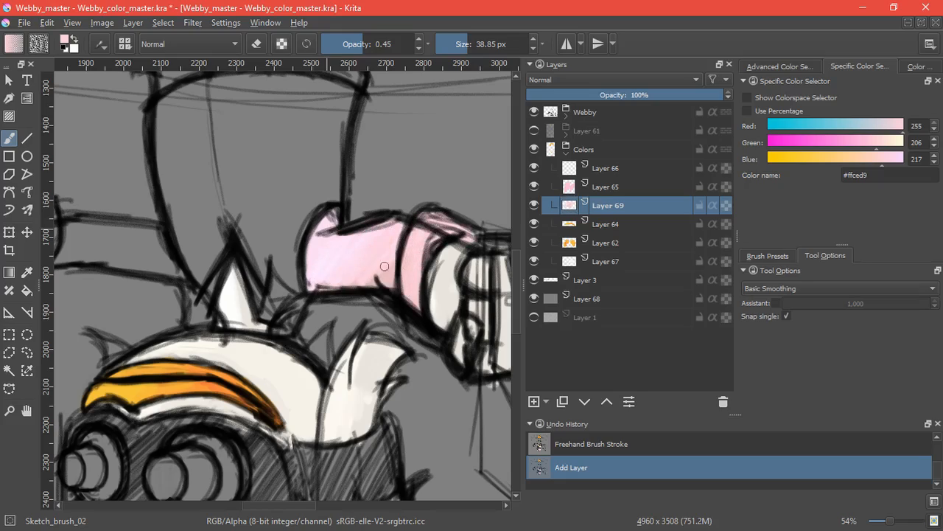
pyautogui.moveTo(383, 265); pyautogui.dragTo(405, 270)
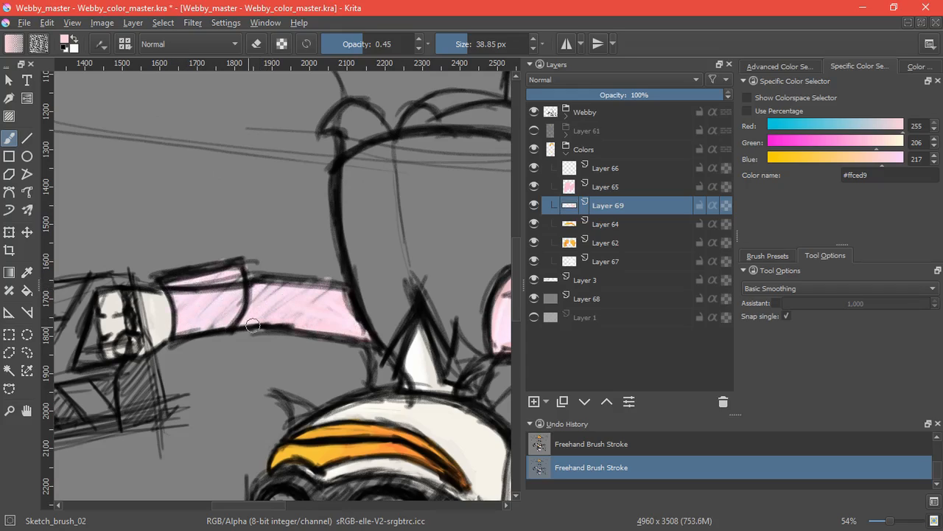
pyautogui.moveTo(254, 326); pyautogui.dragTo(354, 323)
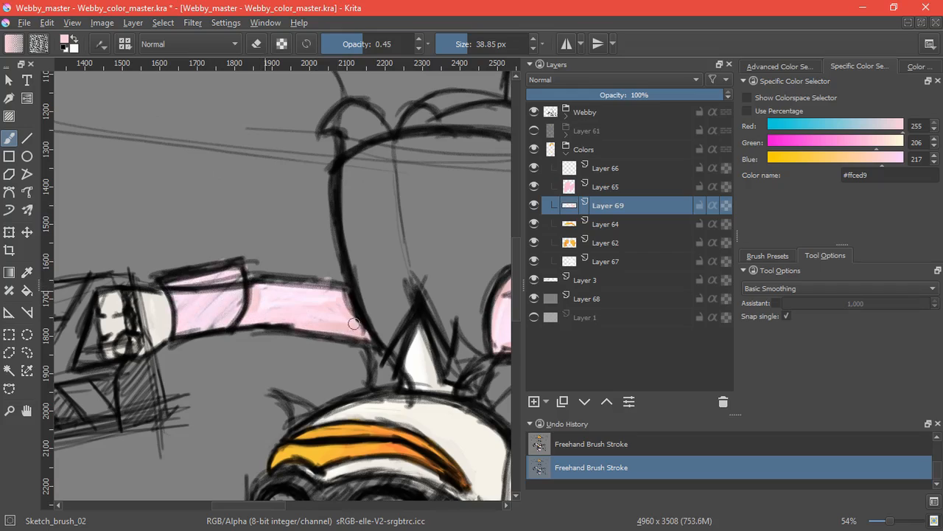
pyautogui.moveTo(354, 323); pyautogui.dragTo(204, 322)
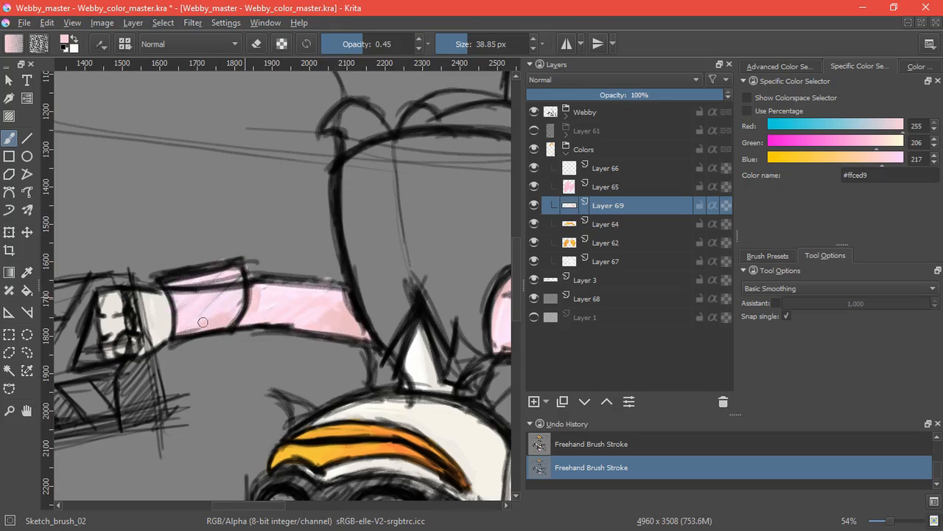
pyautogui.scroll(-3)
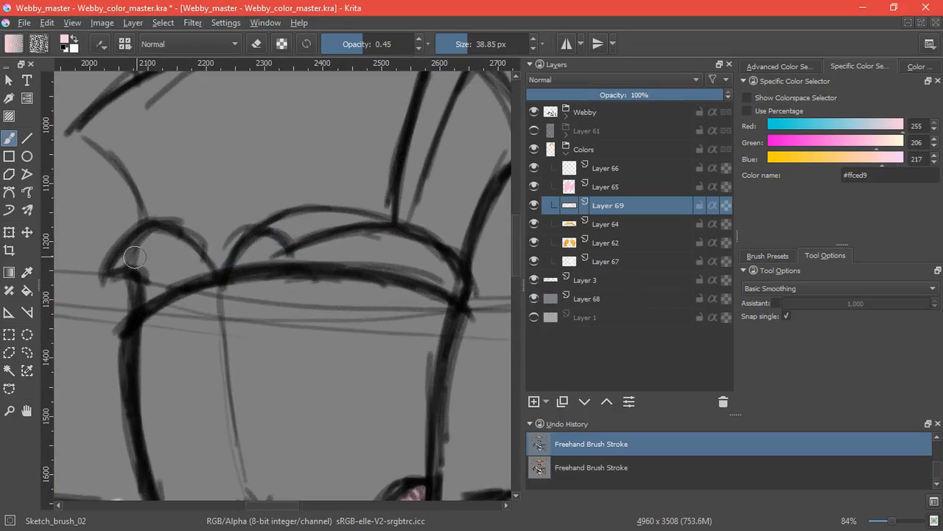
# Fill the shoulder puffs and the gap between them with light pink
pyautogui.moveTo(136, 256); pyautogui.dragTo(310, 233)
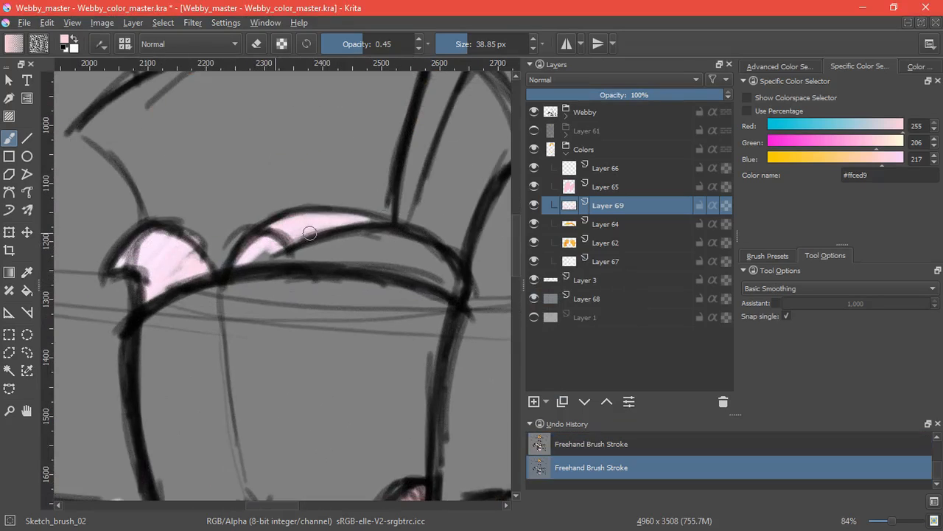
pyautogui.moveTo(310, 233); pyautogui.dragTo(410, 265)
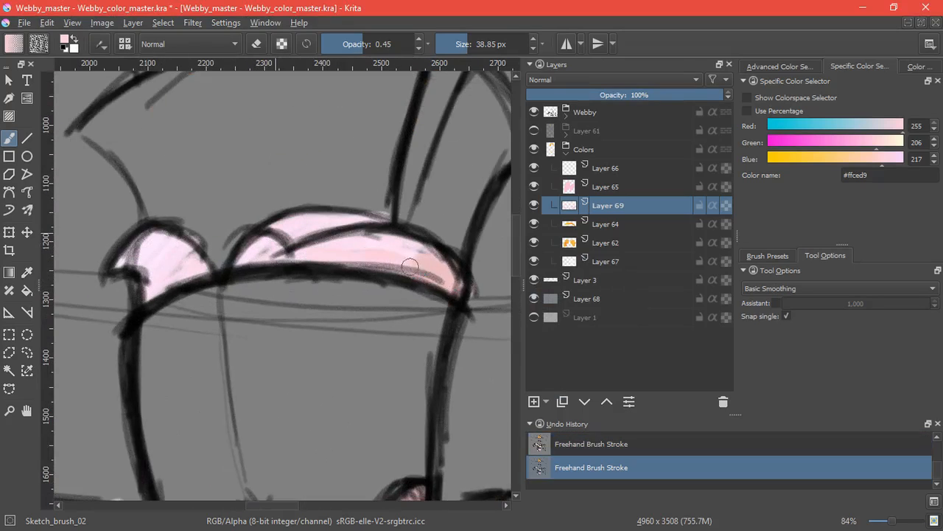
pyautogui.moveTo(410, 265); pyautogui.dragTo(369, 236)
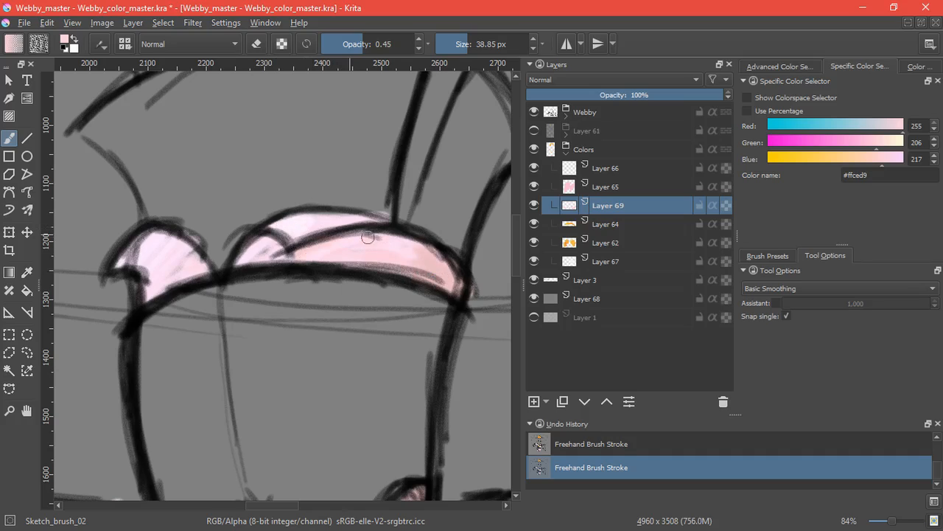
pyautogui.moveTo(368, 236); pyautogui.dragTo(273, 248)
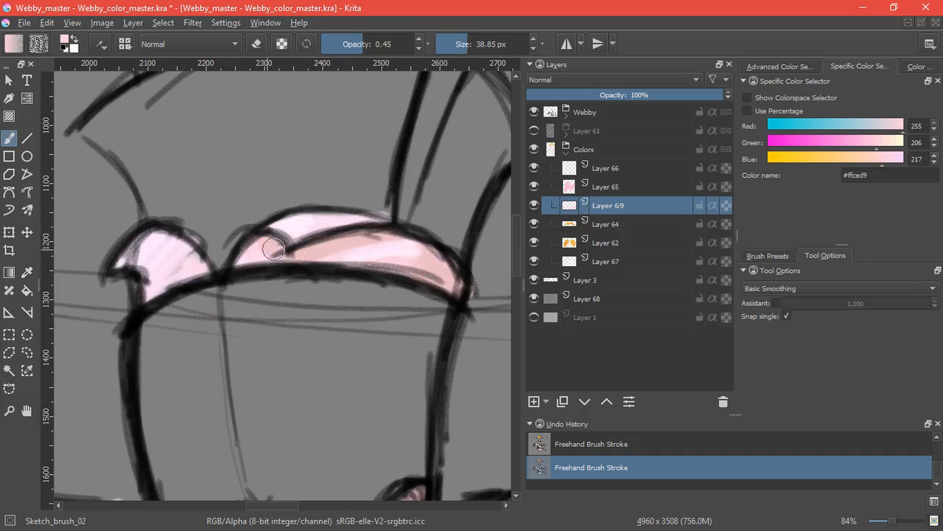
pyautogui.moveTo(273, 248); pyautogui.dragTo(191, 276)
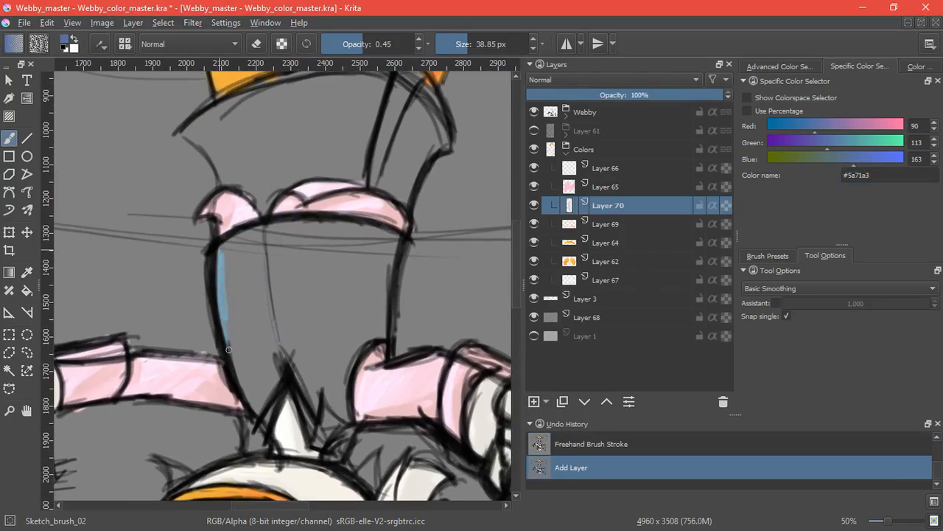
# Block in flat blue #5a7ba3 over the whole torso shape on Layer 70
pyautogui.moveTo(224, 251); pyautogui.dragTo(254, 442)
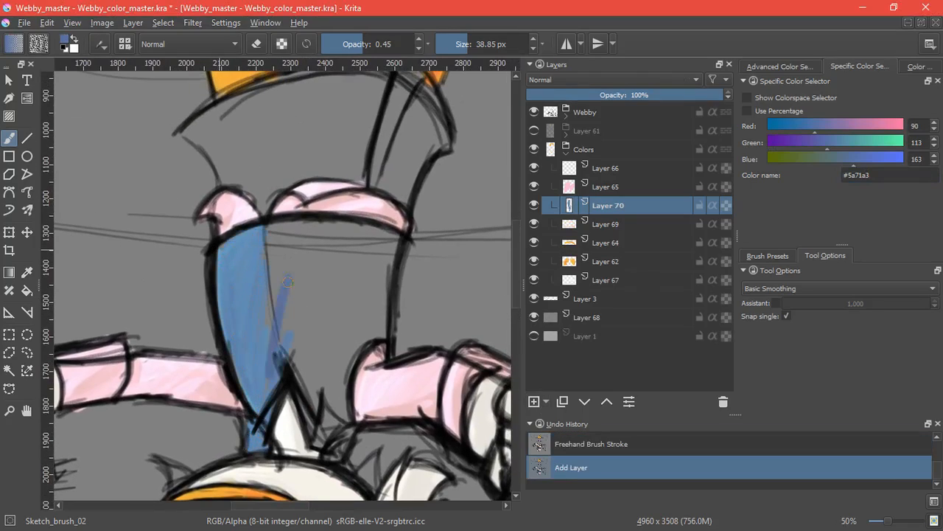
pyautogui.moveTo(287, 280); pyautogui.dragTo(331, 454)
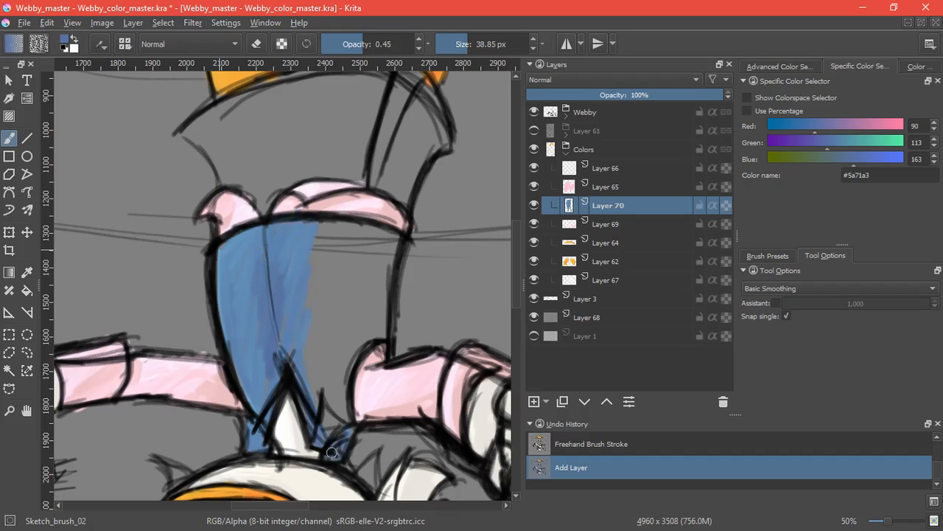
pyautogui.moveTo(331, 454); pyautogui.dragTo(398, 236)
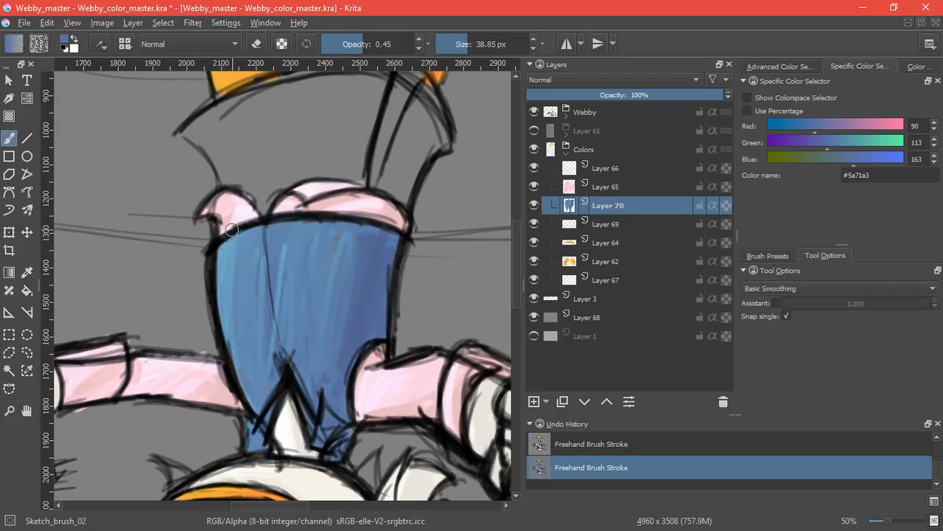
pyautogui.moveTo(233, 228); pyautogui.dragTo(254, 421)
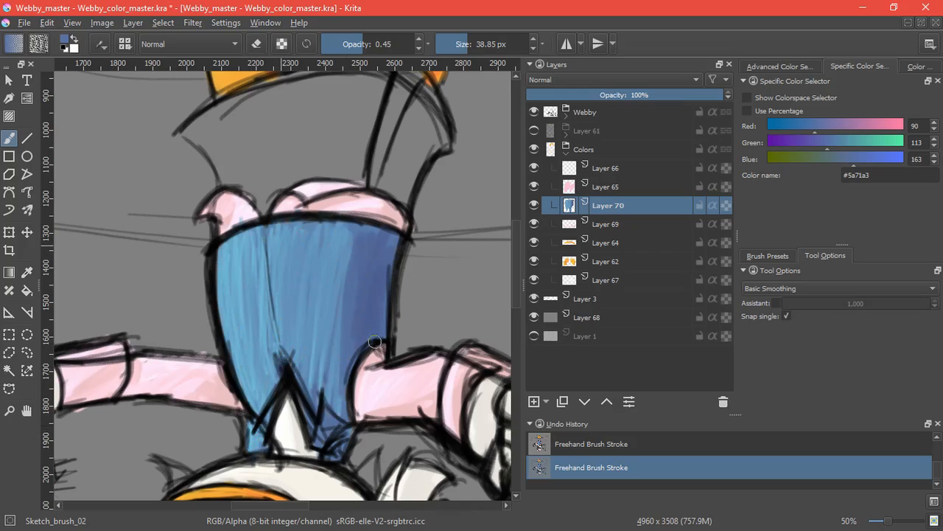
pyautogui.moveTo(374, 342); pyautogui.dragTo(324, 427)
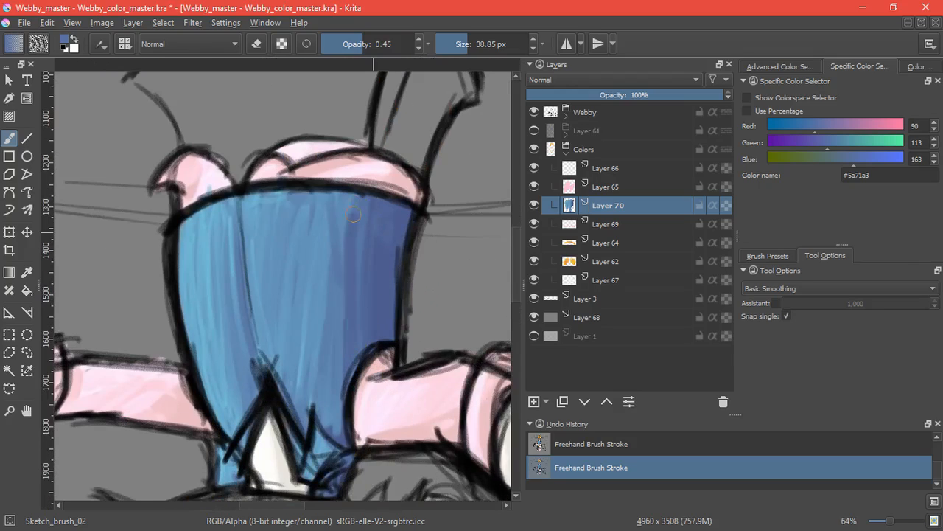
pyautogui.moveTo(354, 214); pyautogui.dragTo(321, 389)
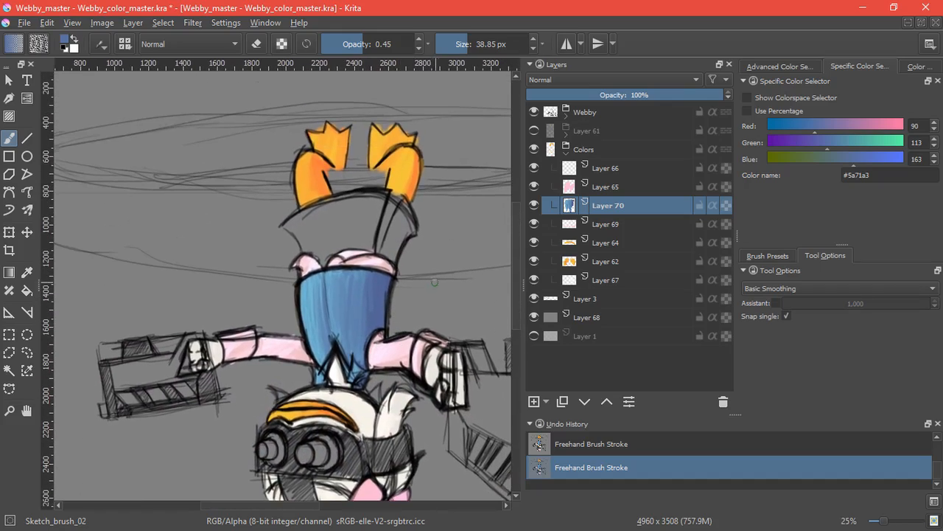
# On a new layer with a hex-set purple, block in the wide skirt shape above the torso
pyautogui.click(533, 401)
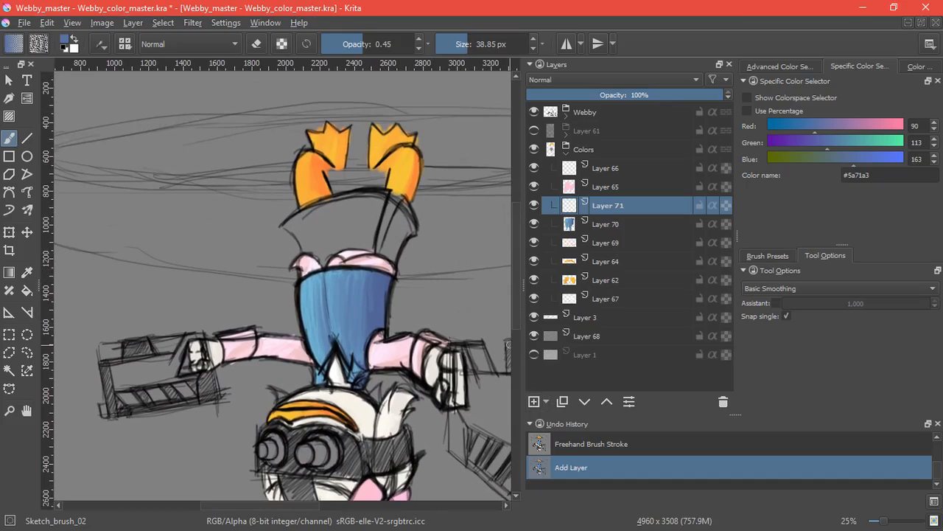
pyautogui.click(888, 174)
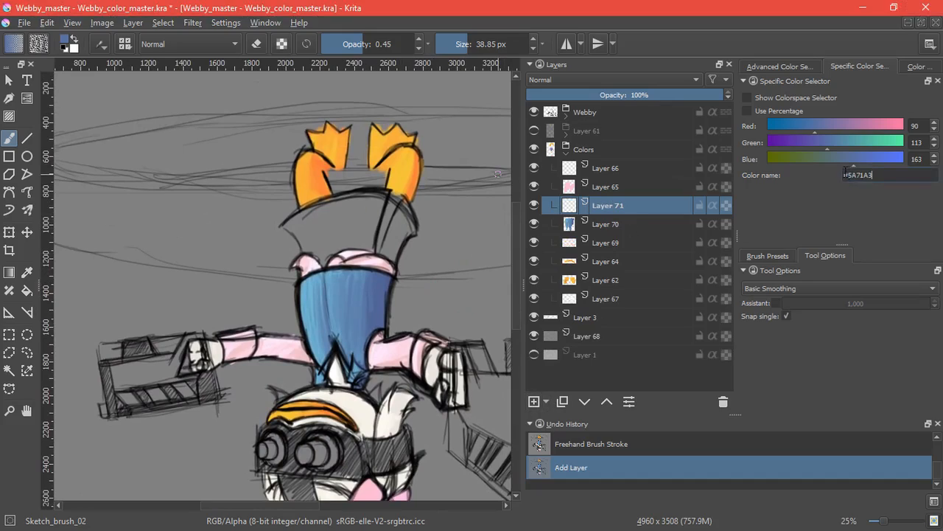
pyautogui.moveTo(325, 230); pyautogui.dragTo(390, 227)
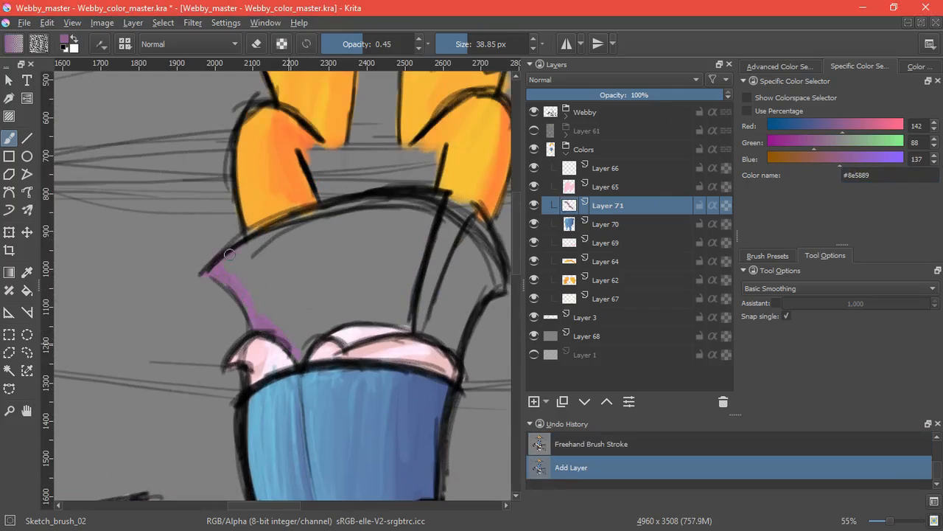
pyautogui.moveTo(230, 253); pyautogui.dragTo(310, 345)
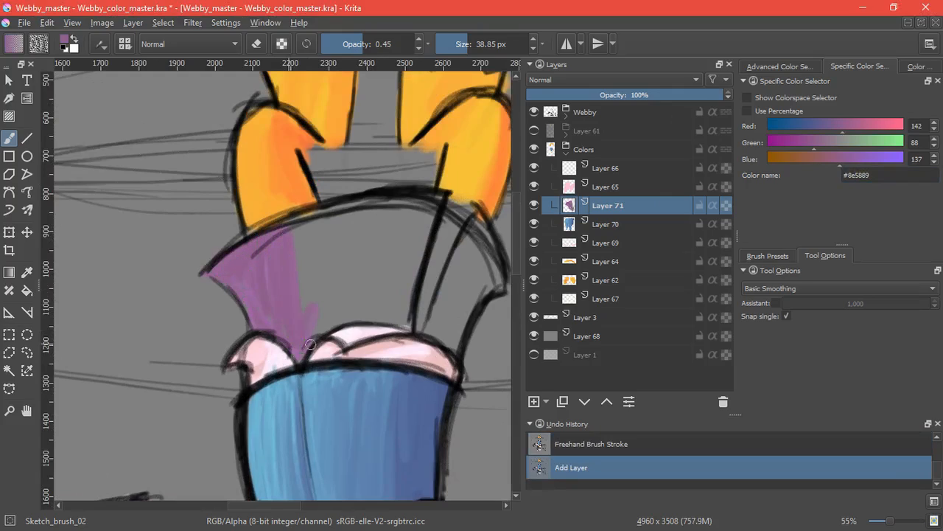
pyautogui.moveTo(309, 345); pyautogui.dragTo(415, 310)
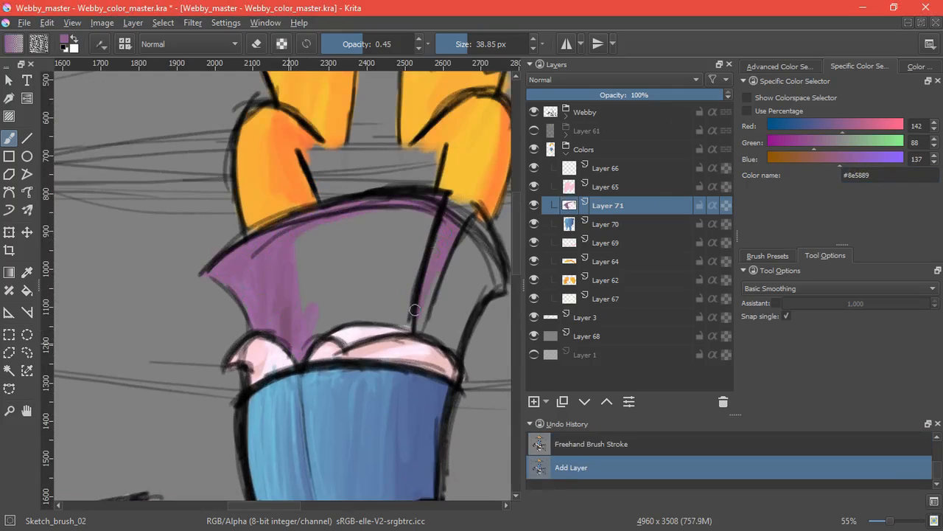
pyautogui.moveTo(413, 310); pyautogui.dragTo(490, 233)
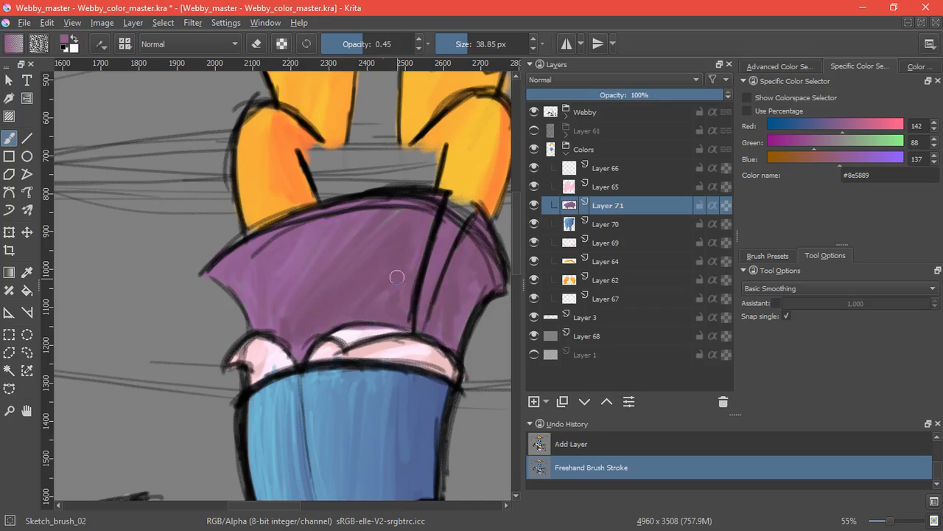
# Complete and touch up the flat purple fill of the skirt
pyautogui.moveTo(353, 340); pyautogui.dragTo(420, 339)
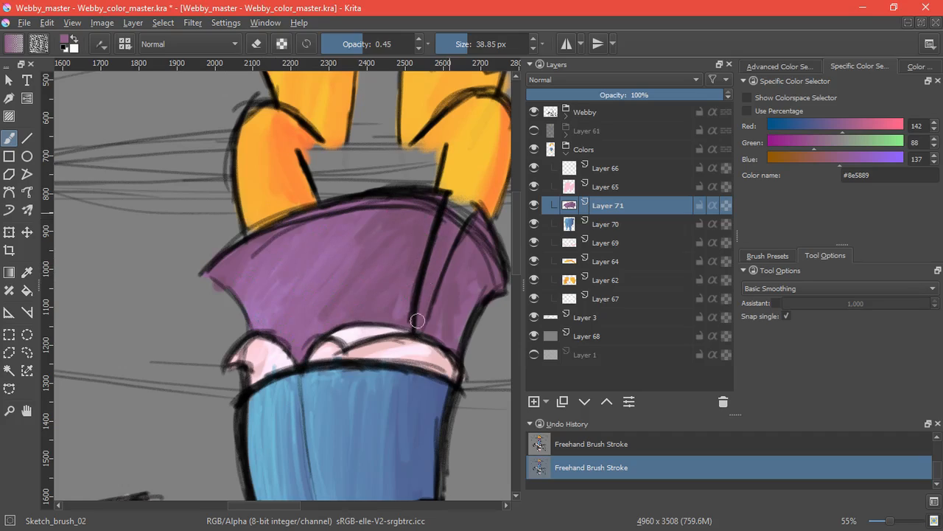
pyautogui.moveTo(415, 321); pyautogui.dragTo(469, 301)
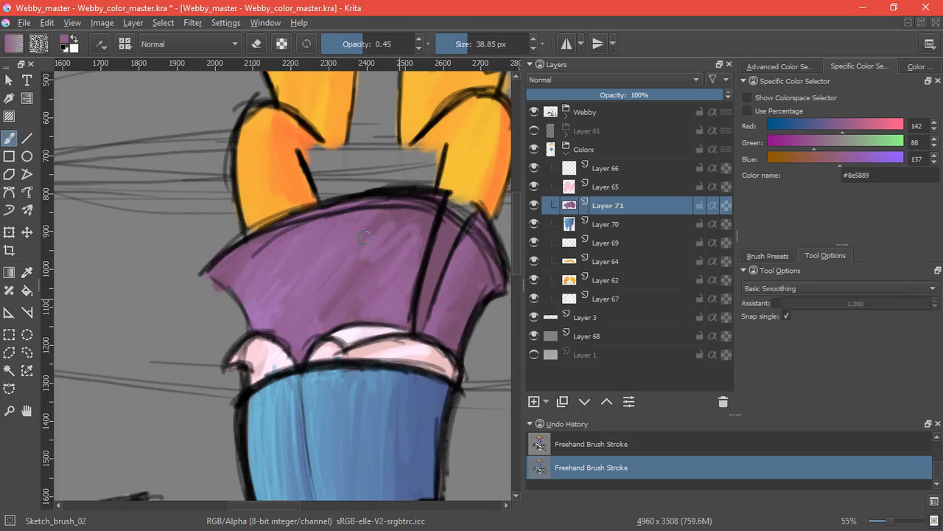
pyautogui.moveTo(368, 233); pyautogui.dragTo(401, 253)
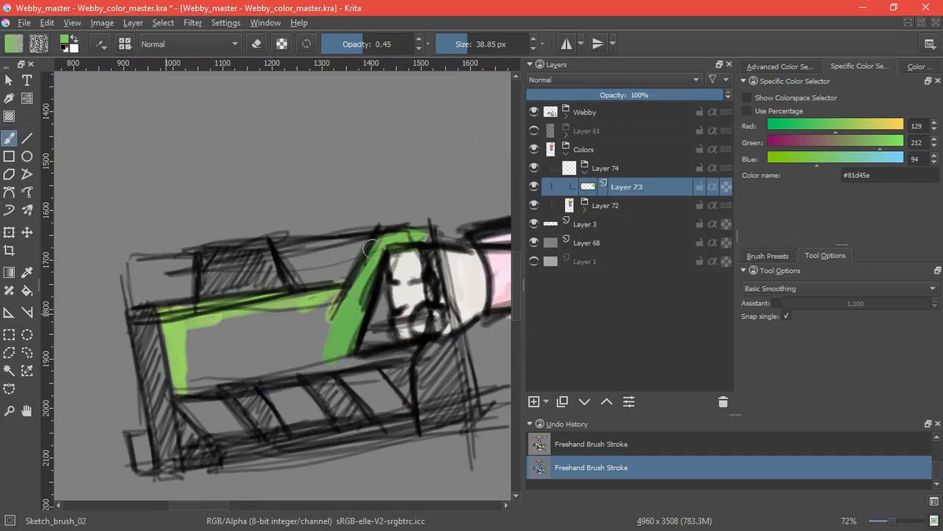
# Brush green across the blaster's body to extend the flat fill
pyautogui.moveTo(369, 251); pyautogui.dragTo(273, 312)
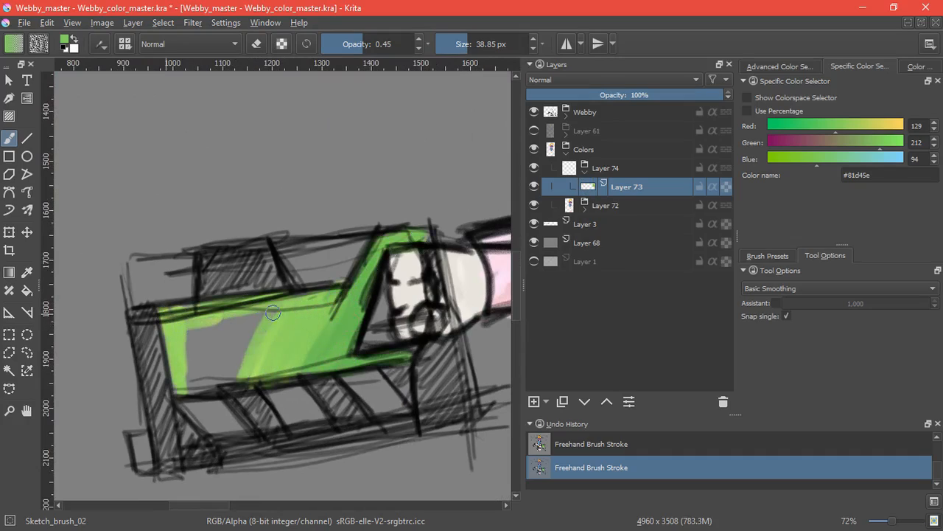
pyautogui.moveTo(272, 312); pyautogui.dragTo(217, 337)
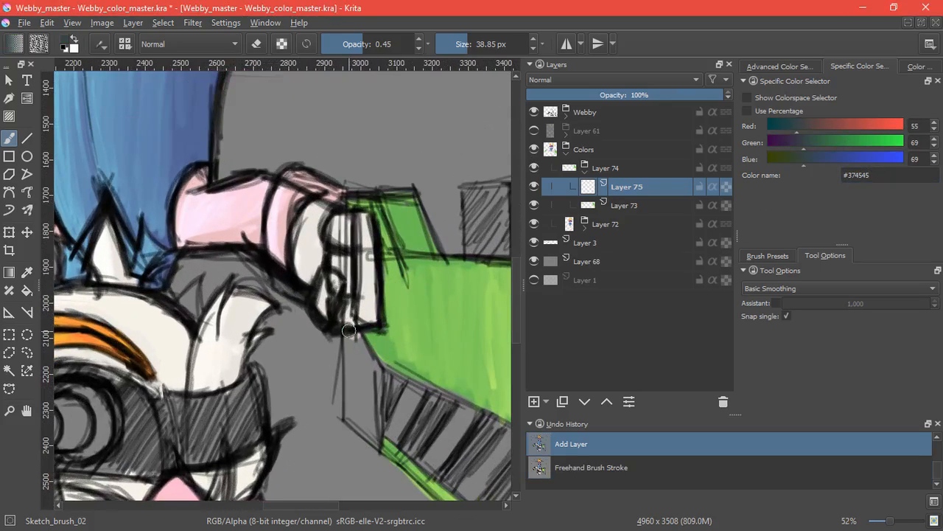
# Fill the first blaster's side panel with dark grey-teal #374545
pyautogui.moveTo(351, 330); pyautogui.dragTo(350, 378)
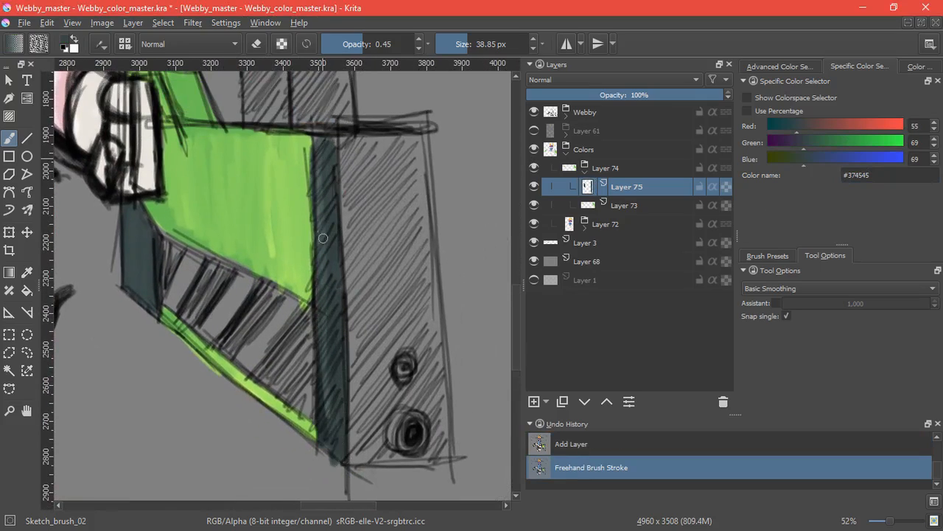
pyautogui.moveTo(323, 239); pyautogui.dragTo(419, 209)
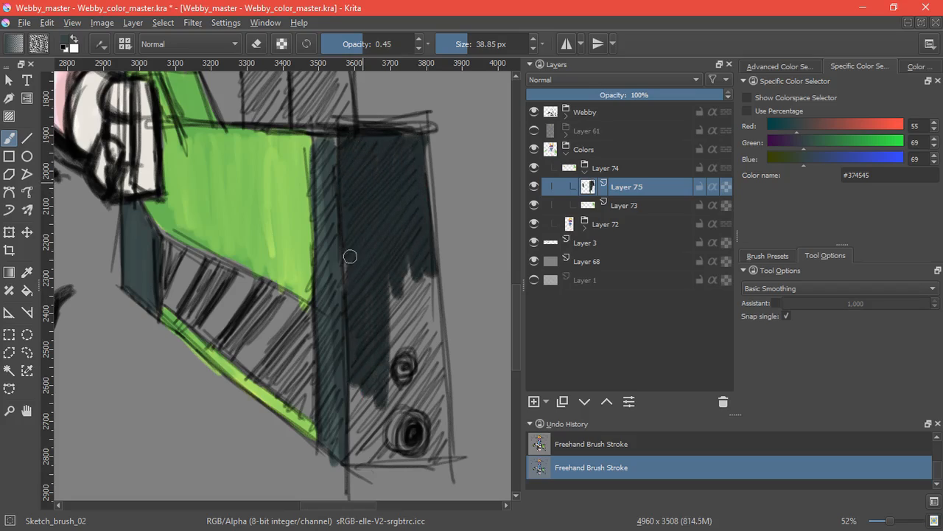
pyautogui.moveTo(350, 256); pyautogui.dragTo(419, 331)
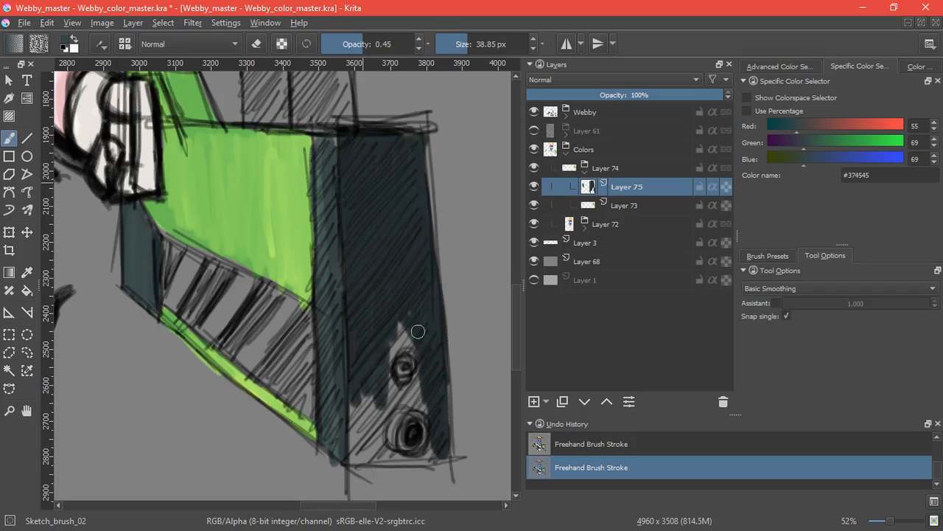
pyautogui.moveTo(419, 332); pyautogui.dragTo(356, 419)
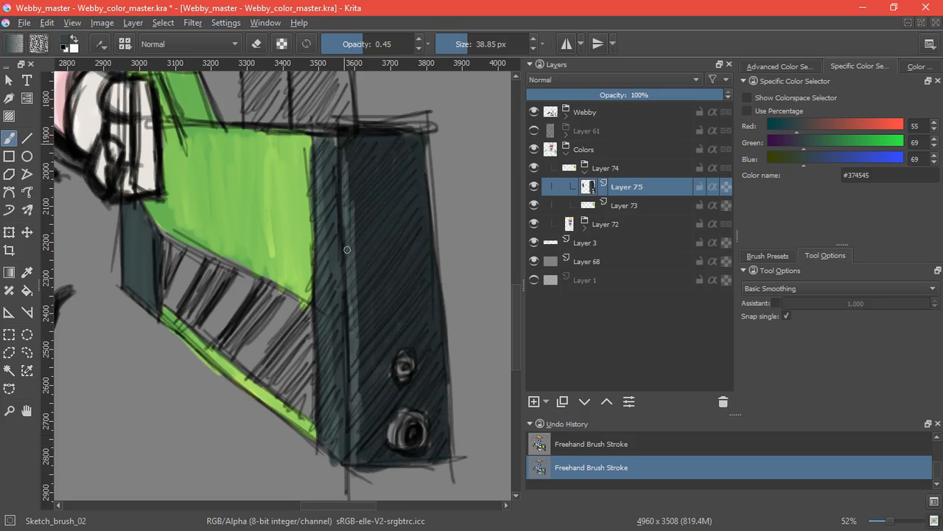
pyautogui.moveTo(346, 249); pyautogui.dragTo(383, 341)
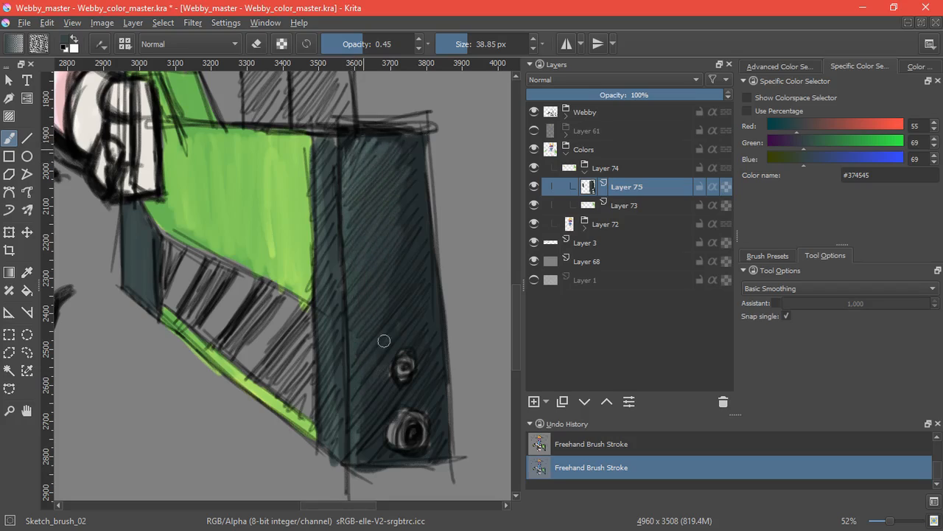
pyautogui.moveTo(383, 340); pyautogui.dragTo(416, 164)
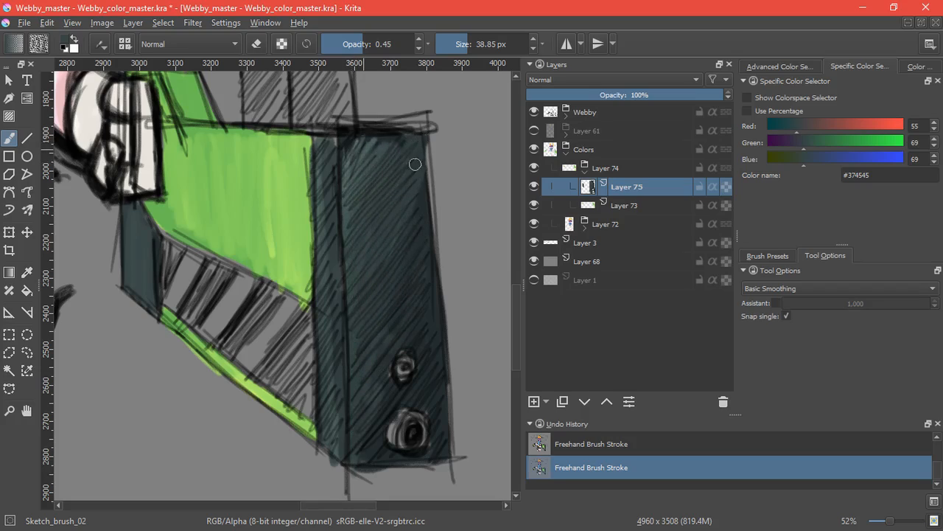
pyautogui.moveTo(413, 162); pyautogui.dragTo(384, 286)
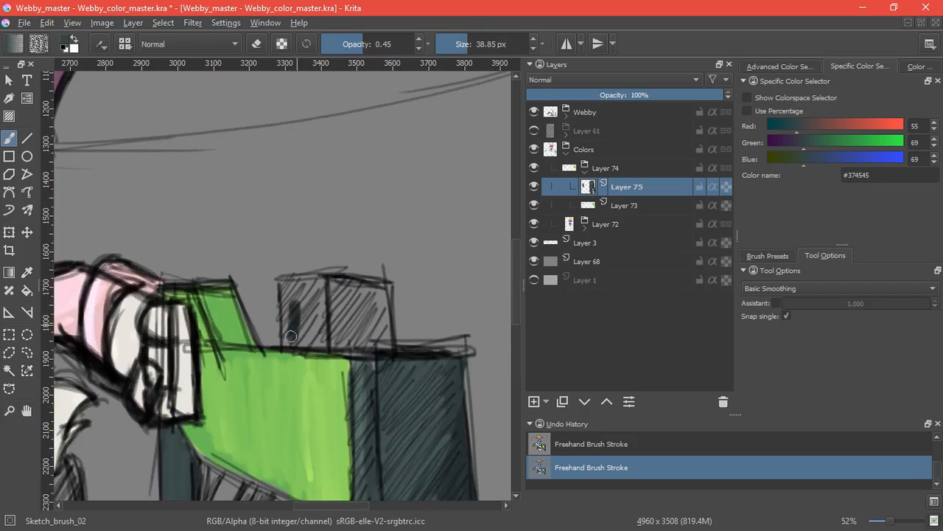
# Paint the blaster's top box and the other blaster's dark areas in the same dark grey-teal
pyautogui.moveTo(292, 337); pyautogui.dragTo(372, 283)
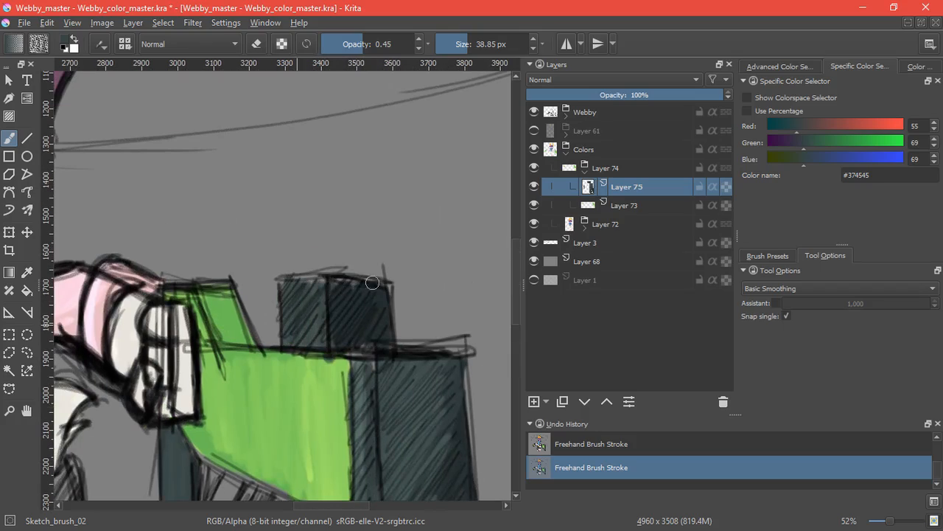
pyautogui.moveTo(372, 283); pyautogui.dragTo(336, 304)
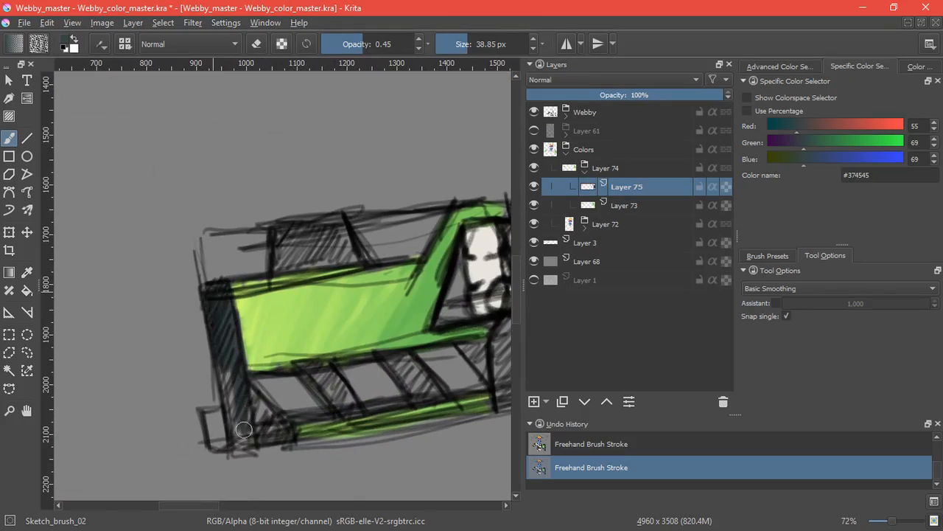
pyautogui.moveTo(243, 430); pyautogui.dragTo(288, 238)
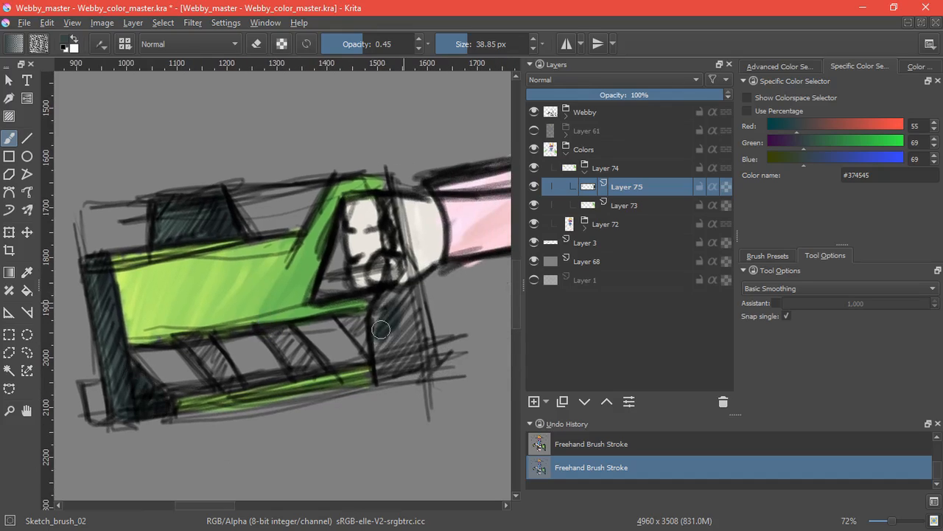
pyautogui.moveTo(380, 329); pyautogui.dragTo(403, 352)
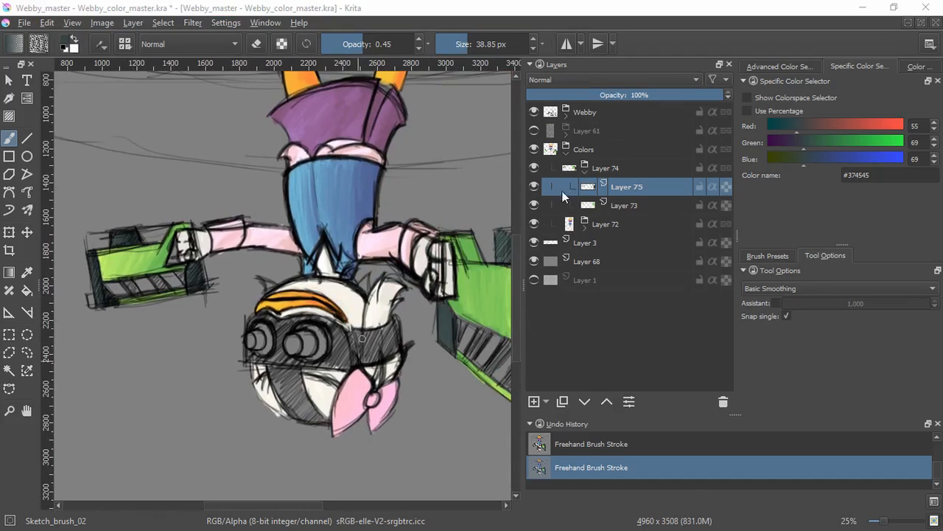
# Add a new layer and paint orange warning stripes along the blaster
pyautogui.click(534, 401)
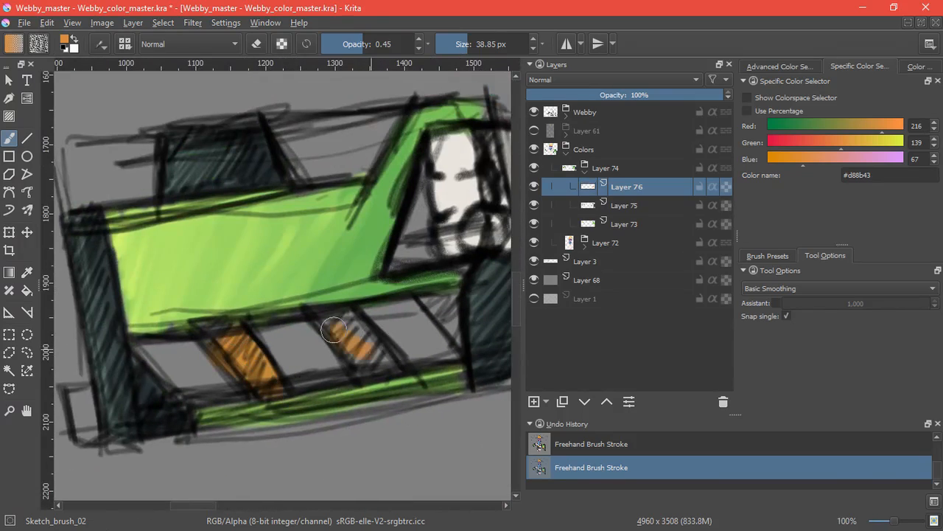
pyautogui.moveTo(332, 328); pyautogui.dragTo(184, 361)
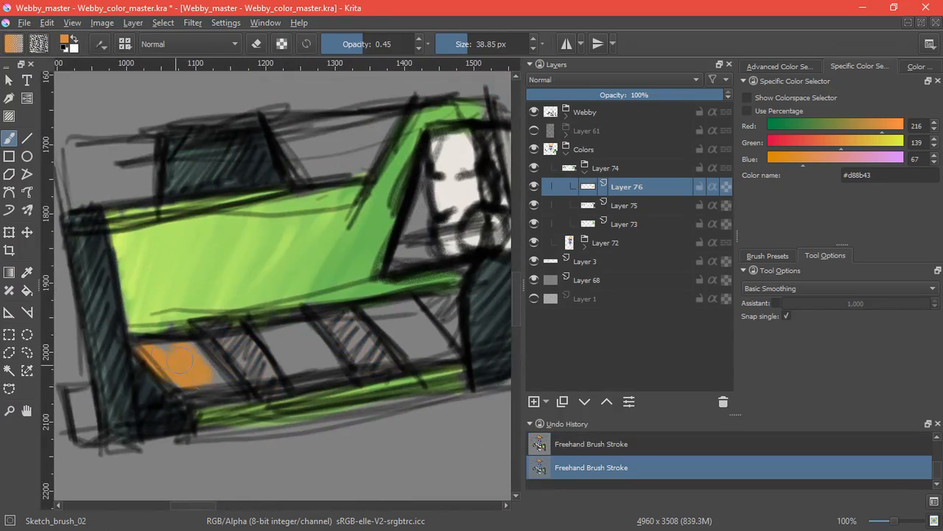
pyautogui.moveTo(184, 361); pyautogui.dragTo(295, 361)
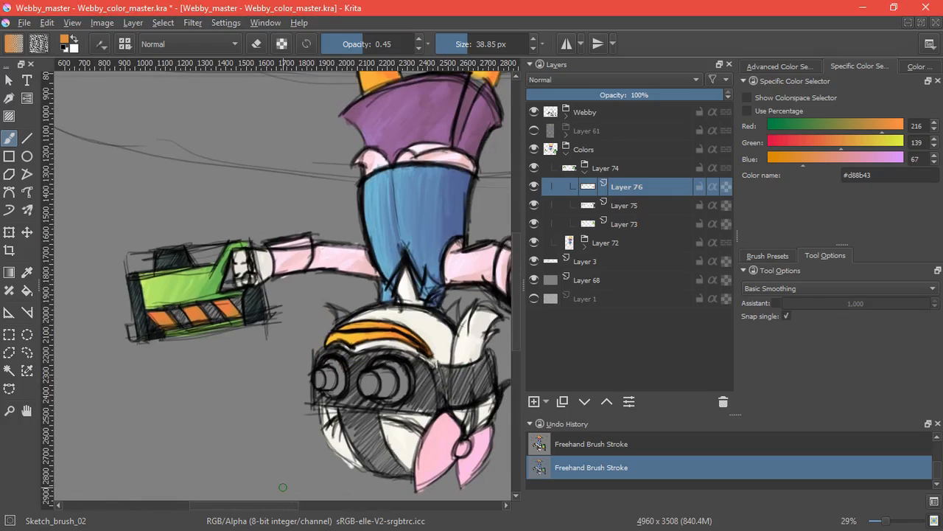
# On another new layer, fill the gaps between the stripes on both blasters with near-black
pyautogui.click(887, 174)
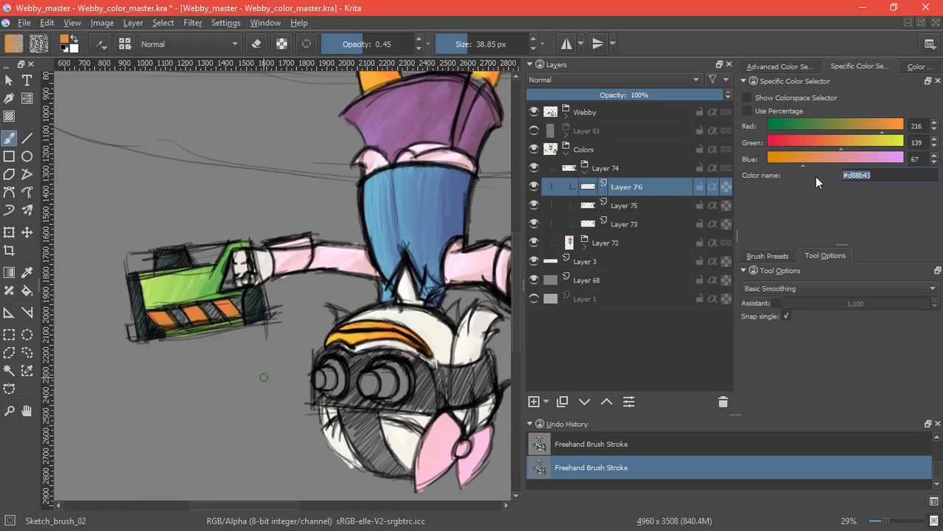
pyautogui.click(534, 401)
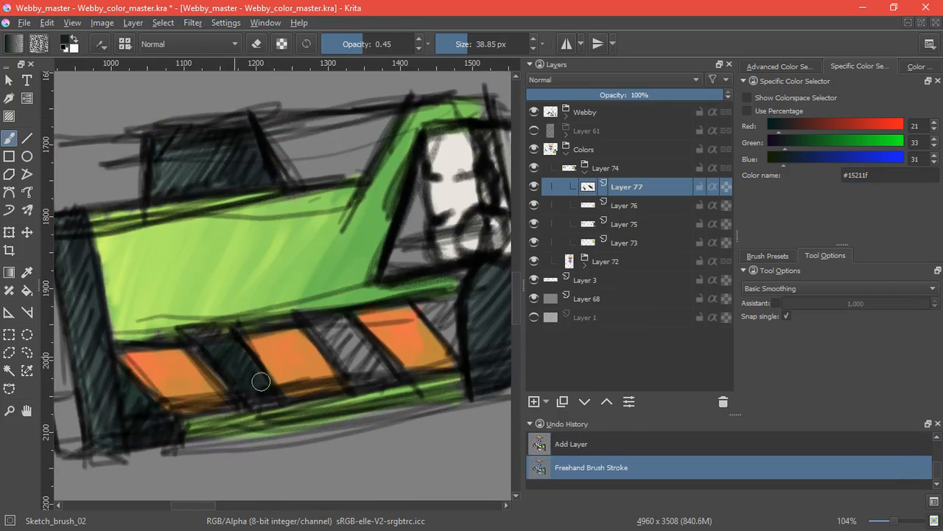
pyautogui.moveTo(265, 383); pyautogui.dragTo(391, 376)
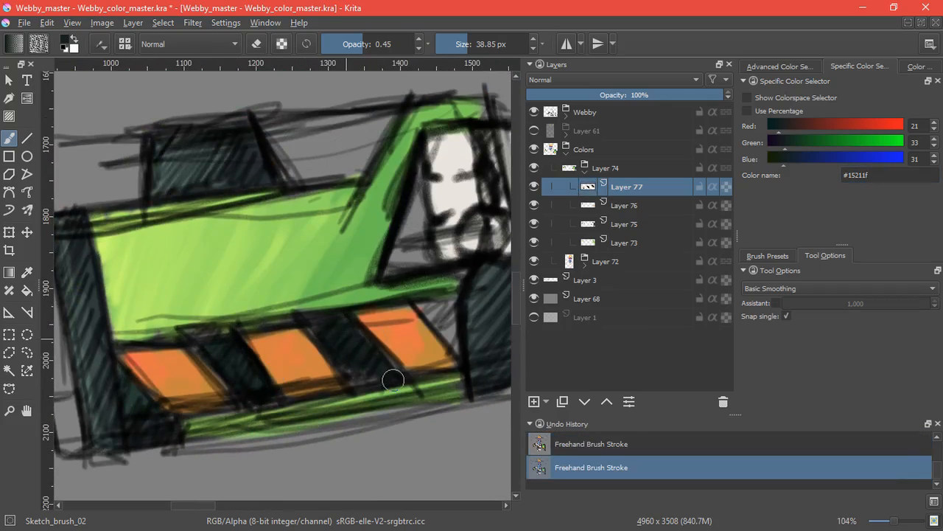
pyautogui.moveTo(393, 381); pyautogui.dragTo(380, 345)
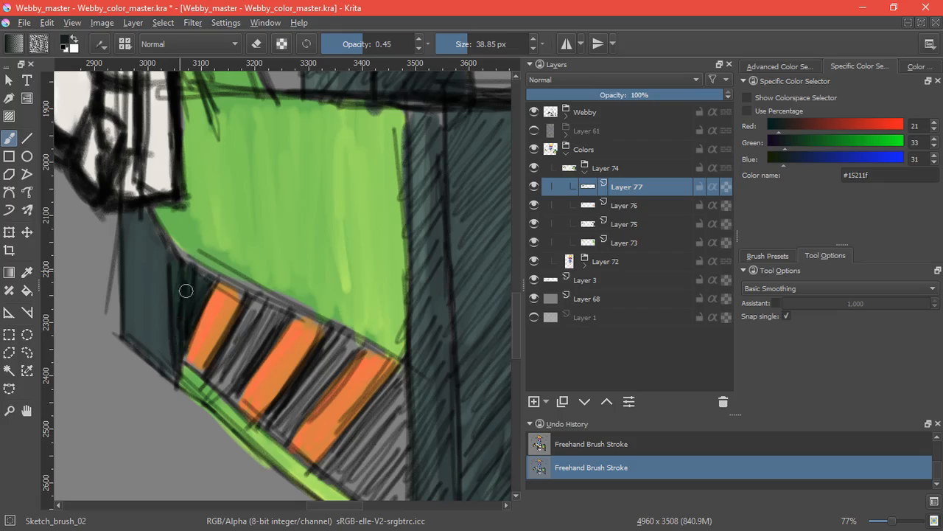
pyautogui.moveTo(186, 292); pyautogui.dragTo(230, 378)
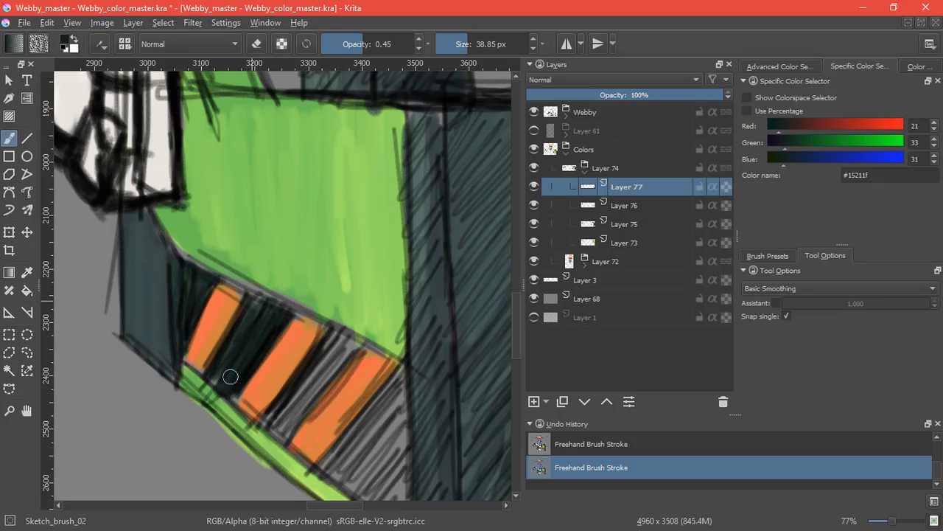
pyautogui.moveTo(230, 377); pyautogui.dragTo(331, 330)
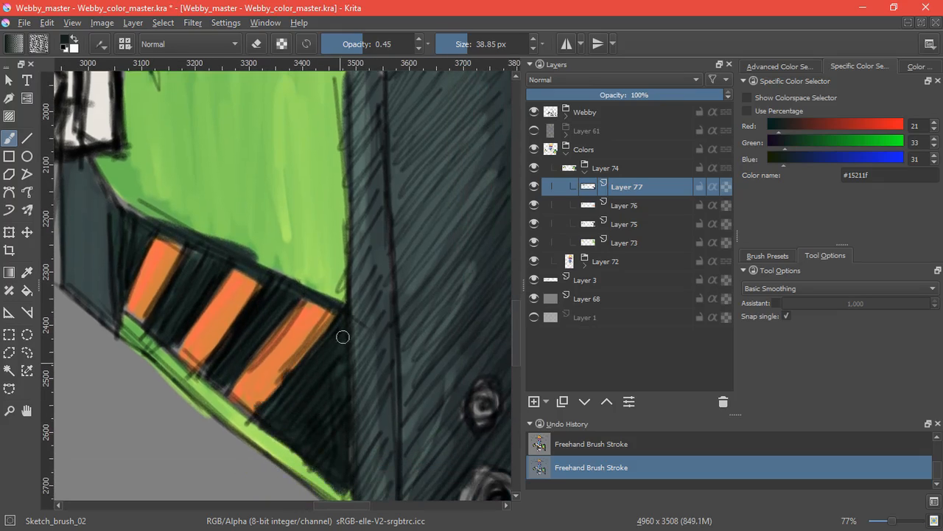
pyautogui.moveTo(342, 337); pyautogui.dragTo(227, 384)
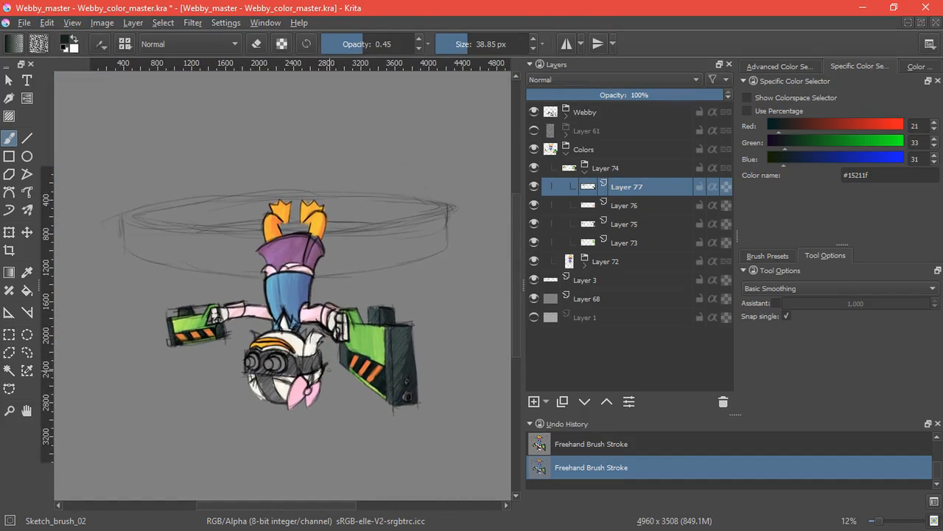
# Add a new lens layer and brush the first red onto the blaster's lower round lens
pyautogui.click(534, 401)
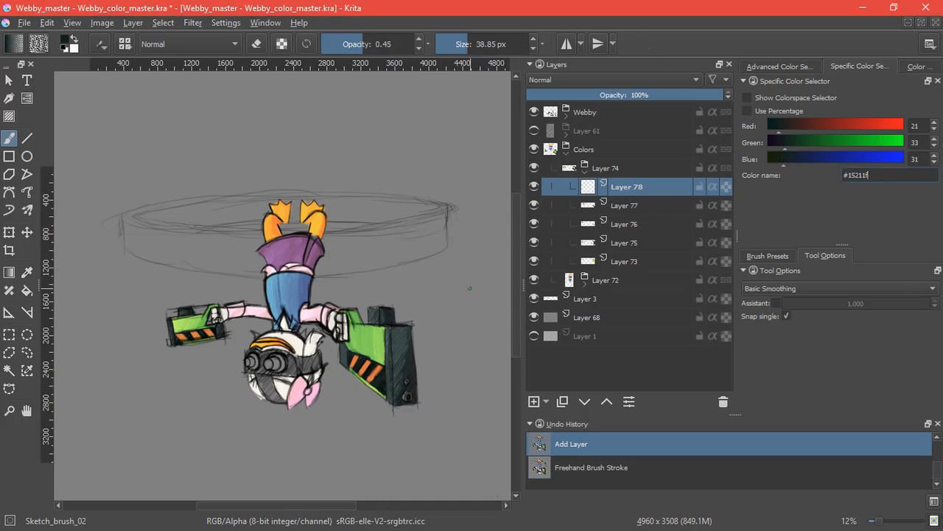
pyautogui.moveTo(906, 226)
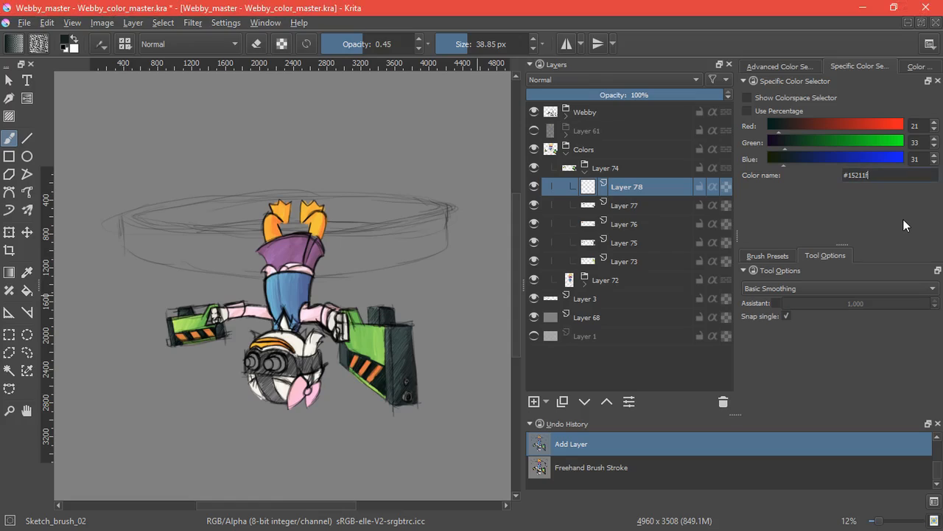
pyautogui.moveTo(383, 258); pyautogui.dragTo(406, 283)
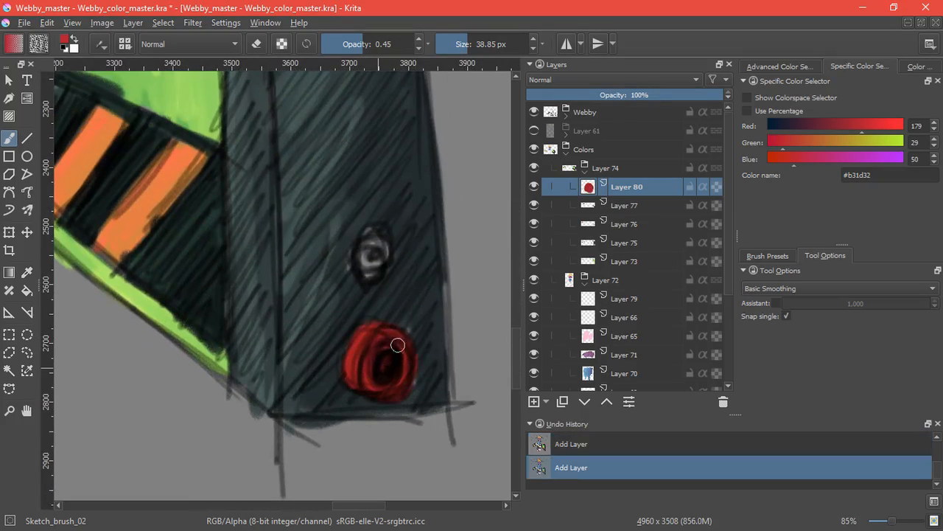
# Fill the blaster lens and goggle lens red, then lay the first dark stroke on the strap
pyautogui.moveTo(398, 345); pyautogui.dragTo(375, 268)
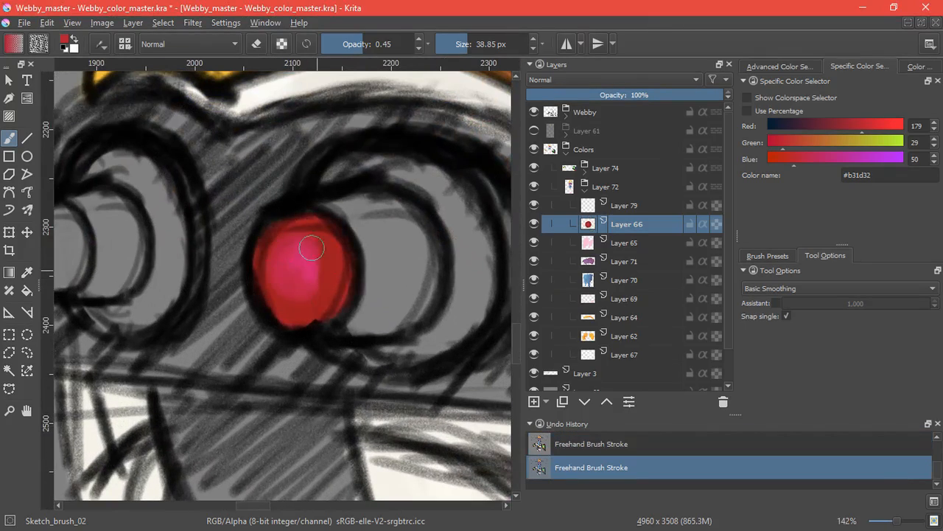
pyautogui.moveTo(309, 248); pyautogui.dragTo(301, 287)
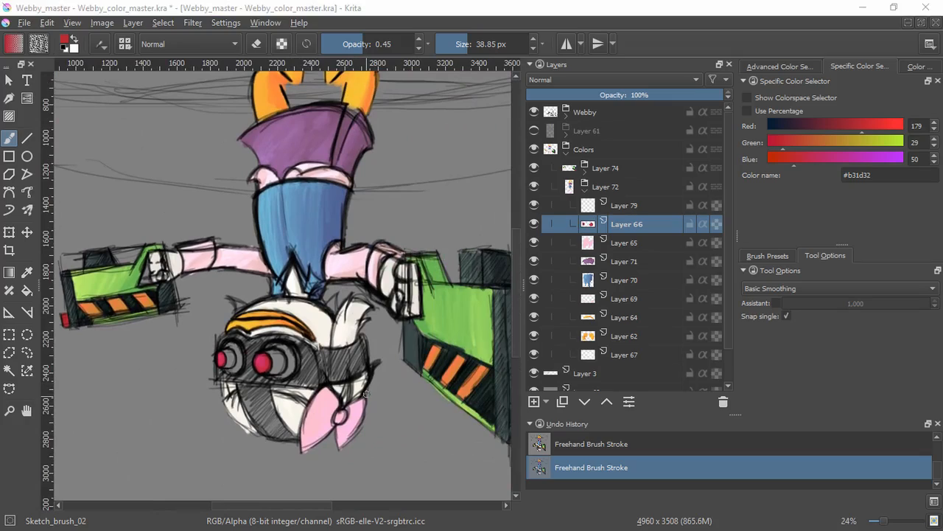
pyautogui.moveTo(386, 342); pyautogui.dragTo(383, 465)
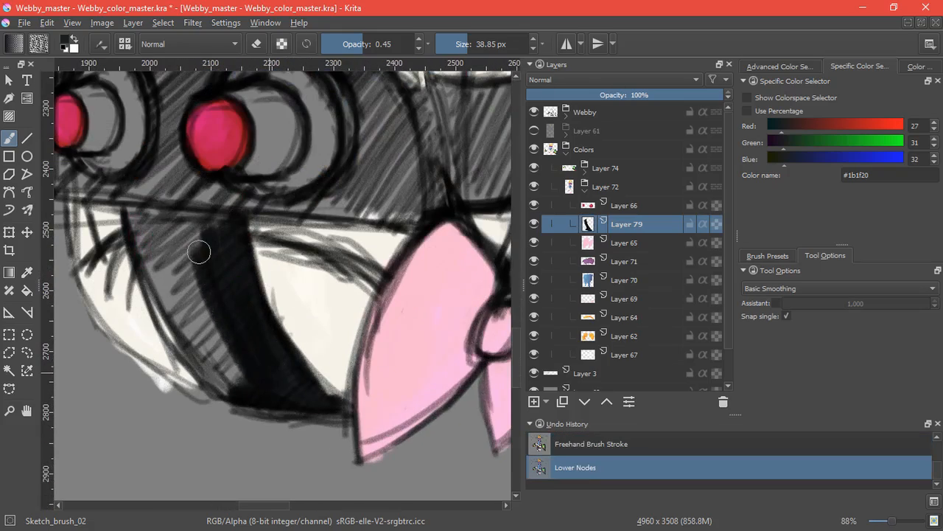
# Fill the strap and both goggle frames with near-black paint
pyautogui.moveTo(199, 252); pyautogui.dragTo(243, 280)
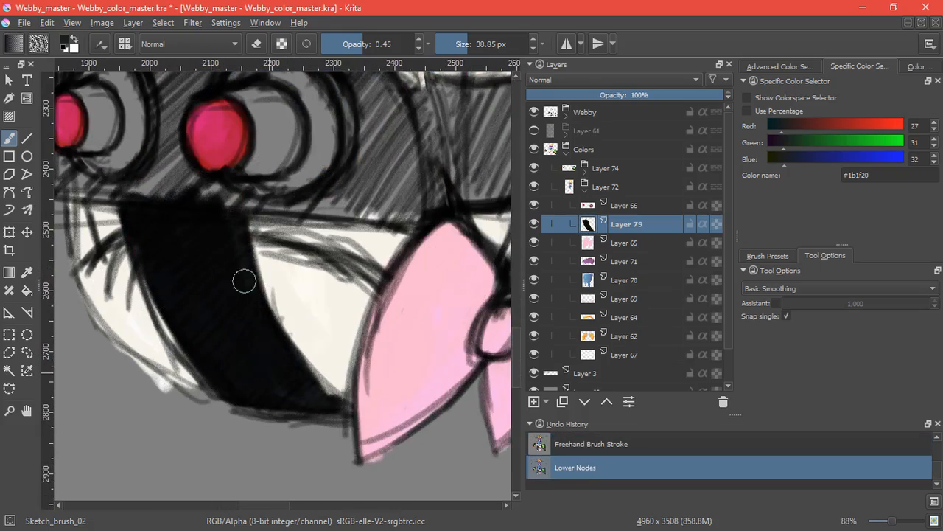
pyautogui.moveTo(243, 280); pyautogui.dragTo(263, 354)
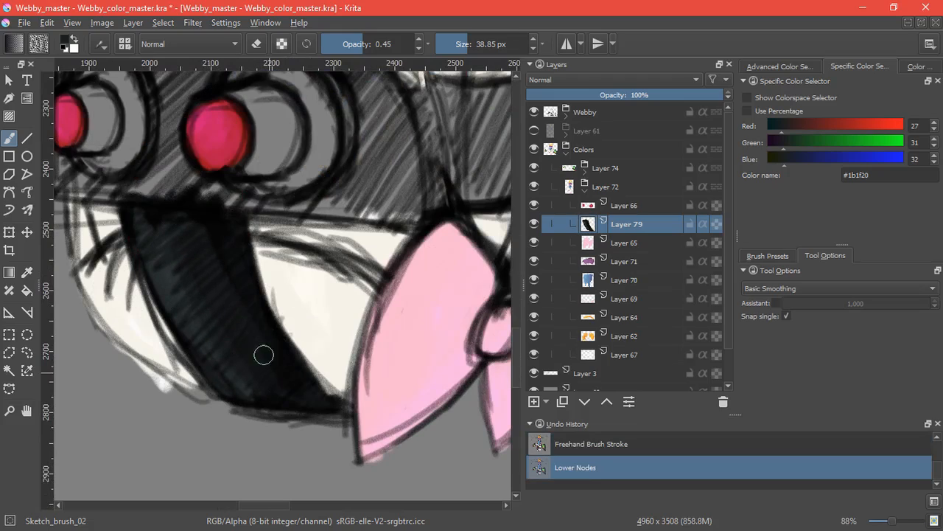
pyautogui.moveTo(262, 354); pyautogui.dragTo(204, 351)
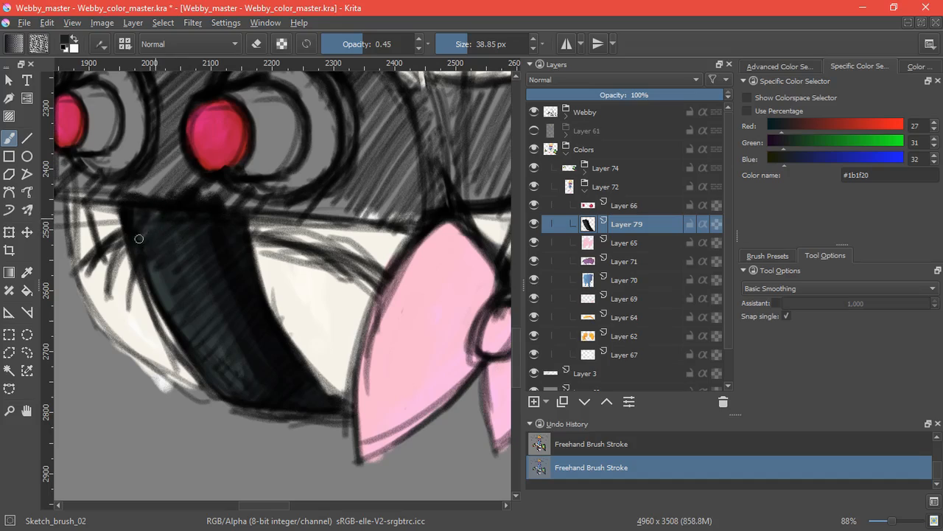
pyautogui.moveTo(139, 239); pyautogui.dragTo(259, 406)
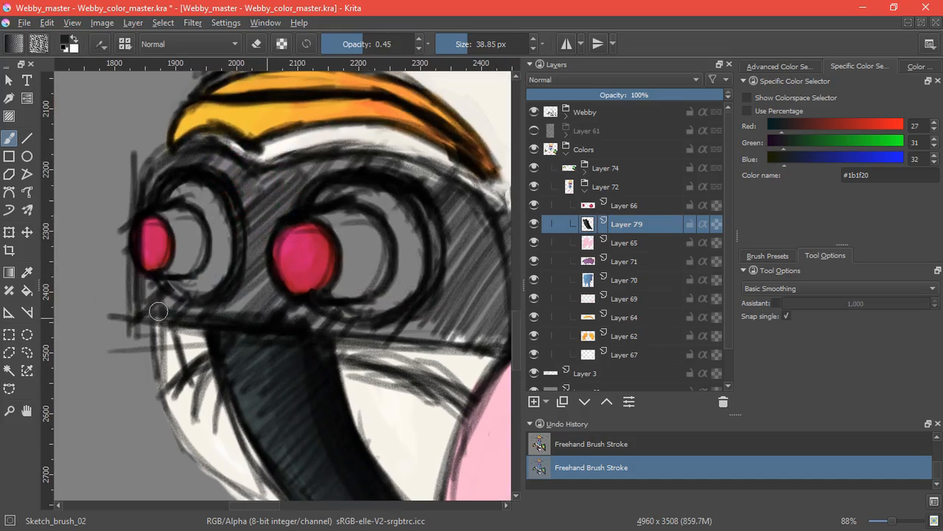
pyautogui.moveTo(160, 311); pyautogui.dragTo(199, 168)
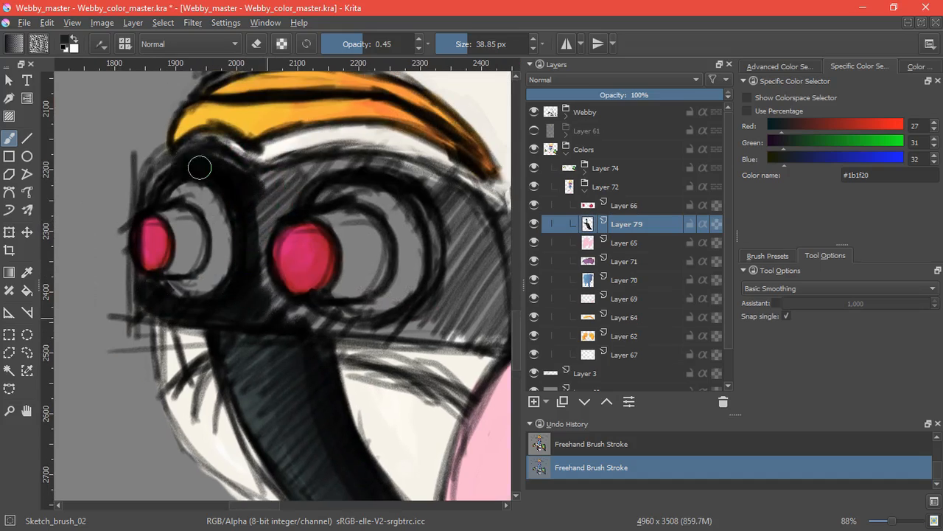
pyautogui.moveTo(199, 168); pyautogui.dragTo(283, 305)
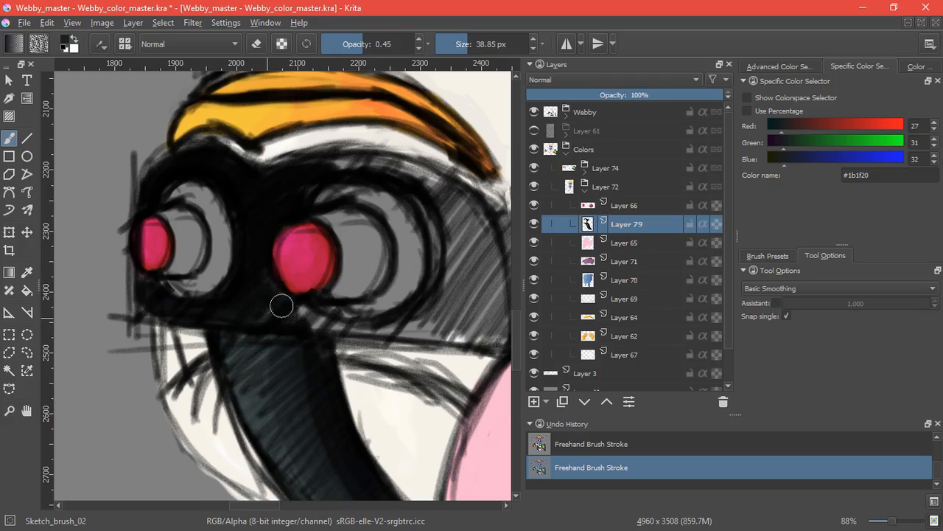
pyautogui.moveTo(283, 305); pyautogui.dragTo(325, 161)
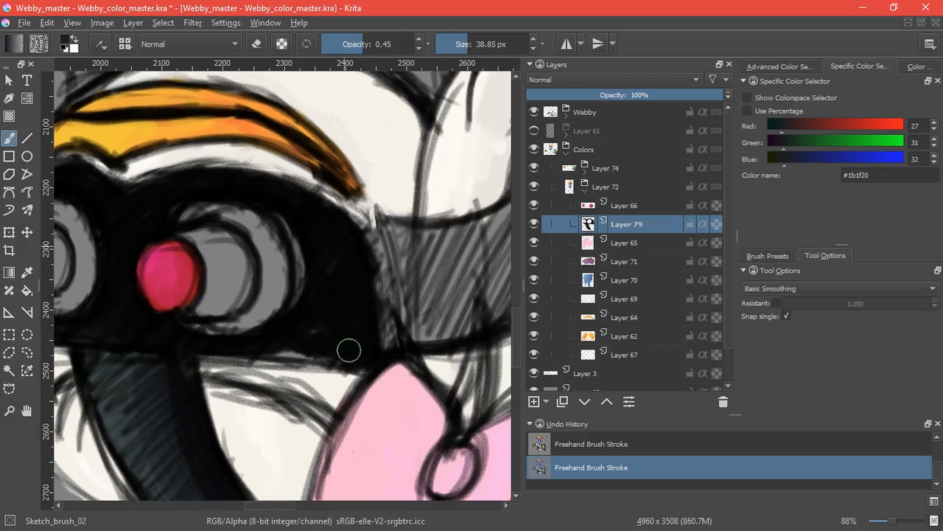
# Tidy the dark fill around both lenses, then add a new empty layer
pyautogui.moveTo(348, 351); pyautogui.dragTo(401, 292)
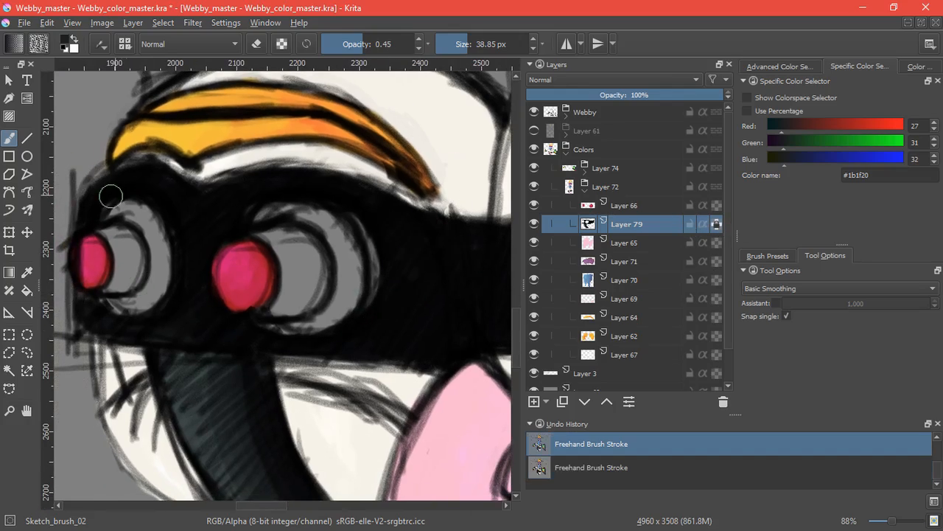
pyautogui.moveTo(111, 195); pyautogui.dragTo(262, 304)
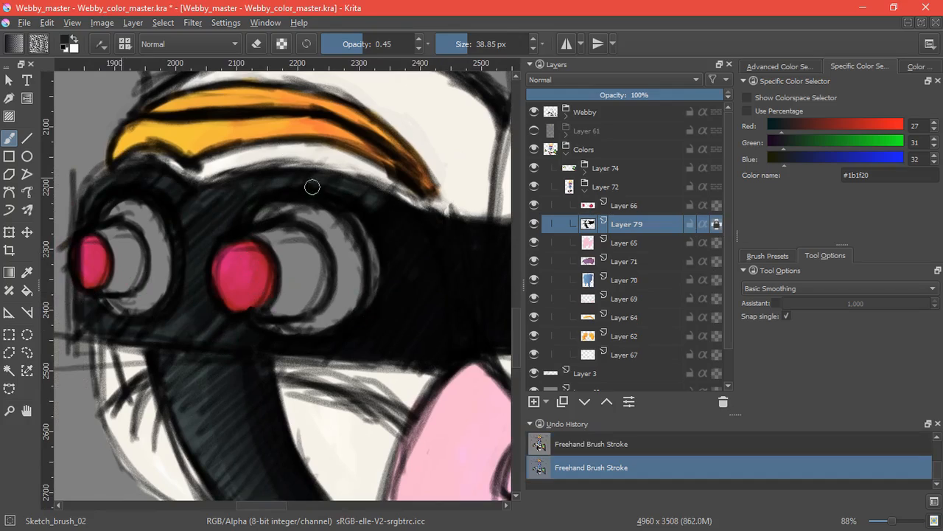
pyautogui.moveTo(312, 186); pyautogui.dragTo(269, 302)
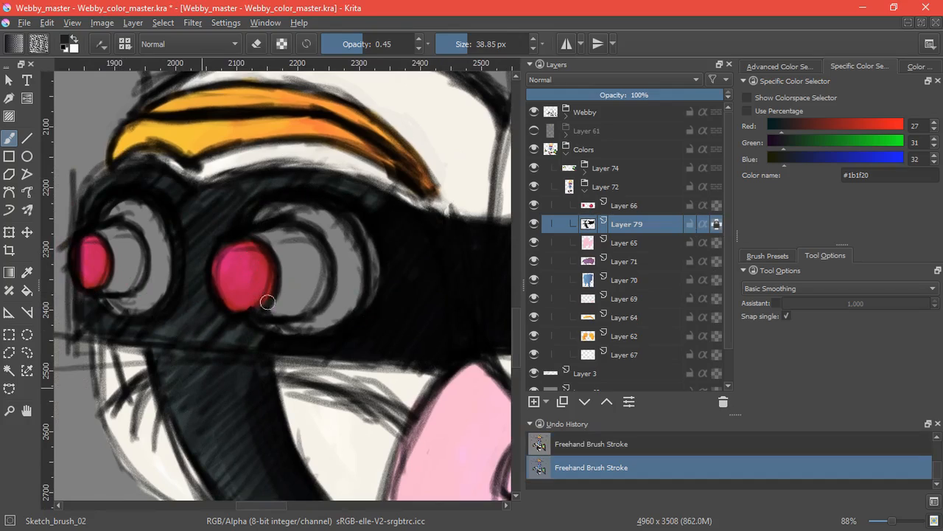
pyautogui.moveTo(269, 303); pyautogui.dragTo(410, 263)
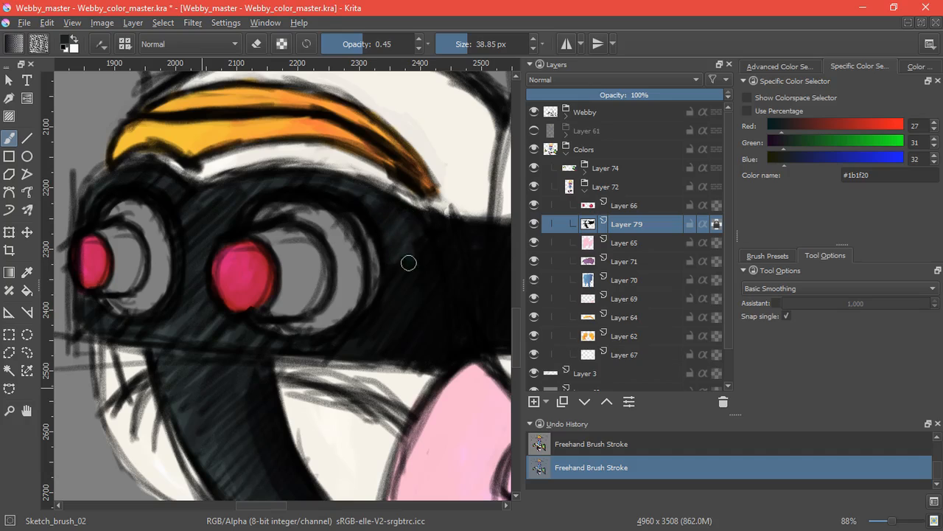
pyautogui.moveTo(410, 262); pyautogui.dragTo(472, 343)
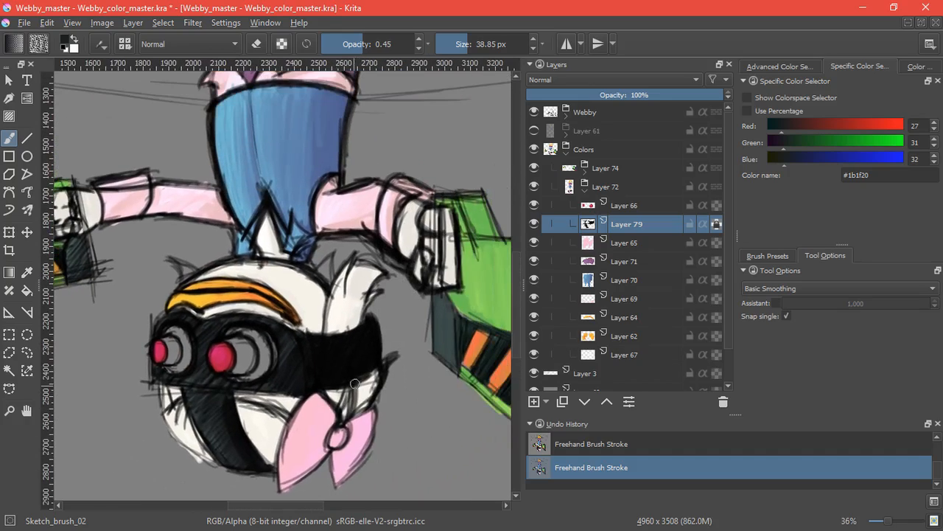
pyautogui.click(534, 401)
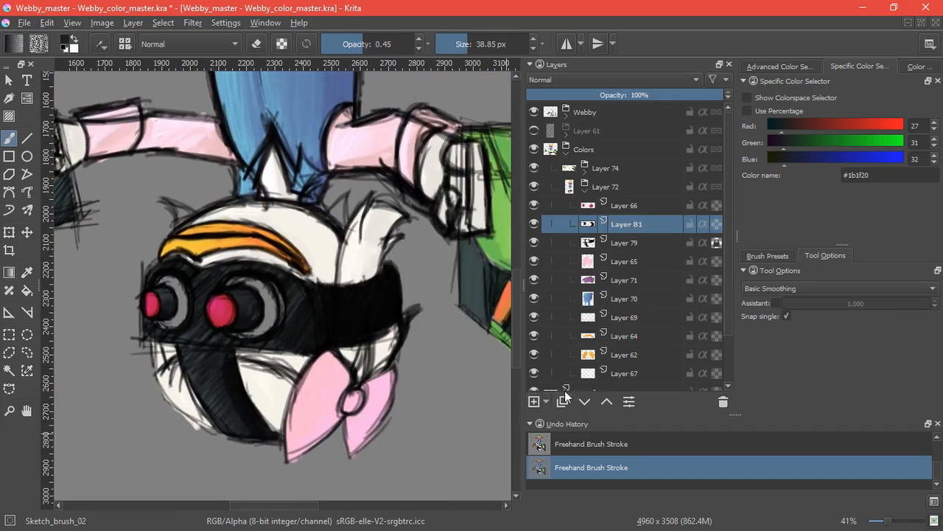
# Add another empty layer and switch back to the orange Layer 62
pyautogui.click(533, 401)
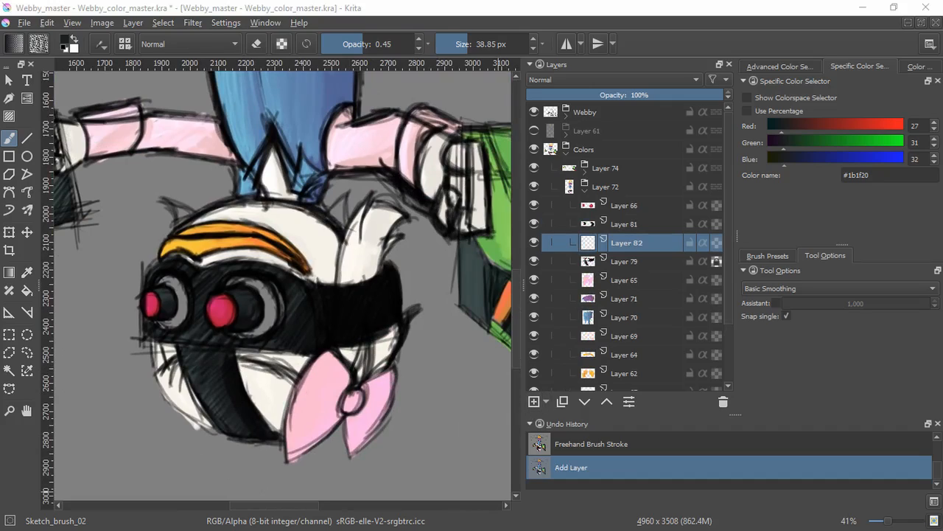
pyautogui.click(885, 174)
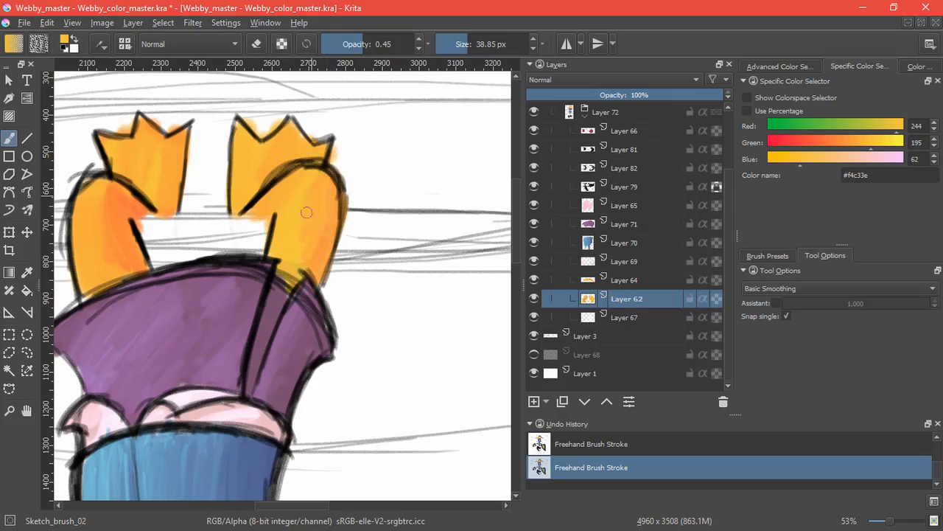
# Paint fuller orange with yellow highlights on both shoes, then fit the page in view
pyautogui.moveTo(307, 212); pyautogui.dragTo(354, 324)
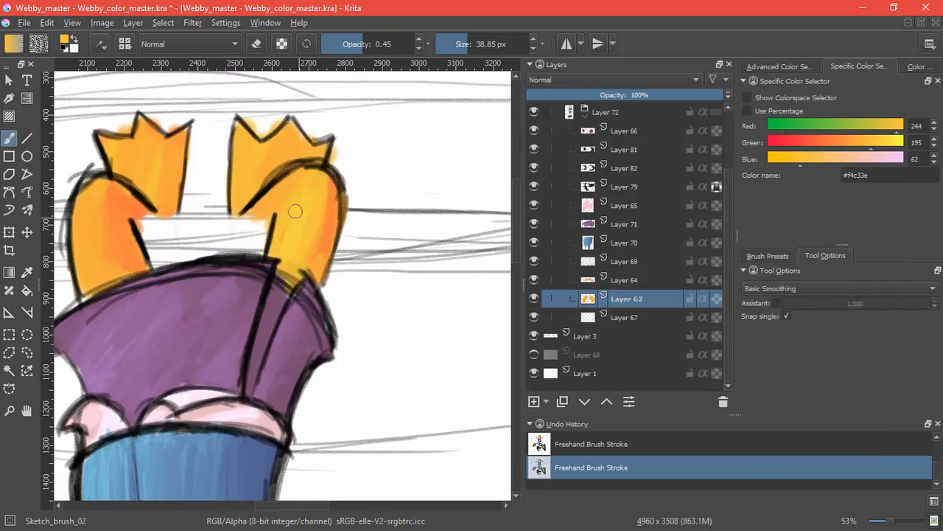
pyautogui.moveTo(294, 212); pyautogui.dragTo(328, 228)
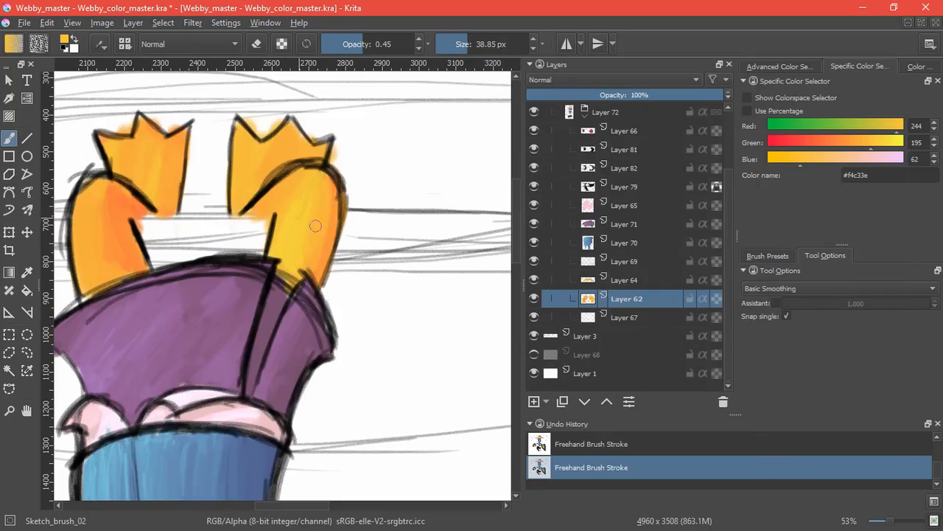
pyautogui.moveTo(316, 225); pyautogui.dragTo(306, 218)
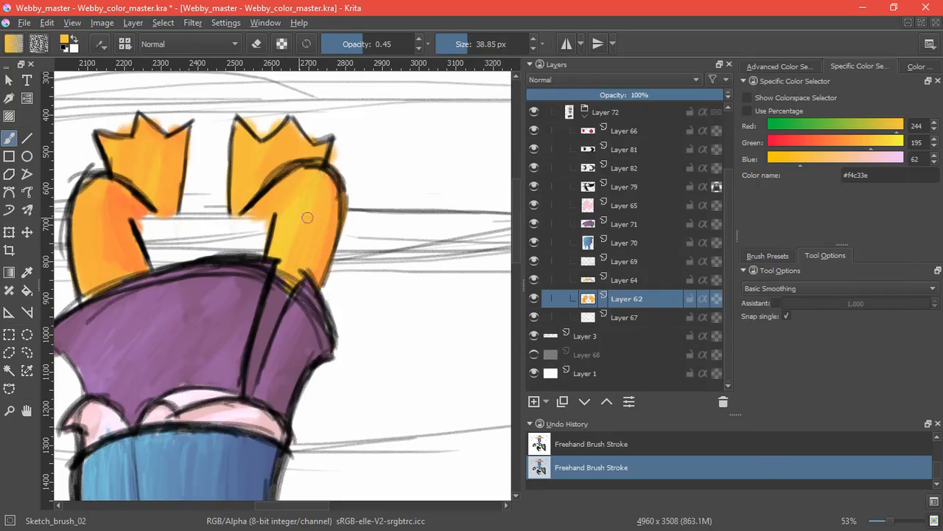
pyautogui.moveTo(306, 218); pyautogui.dragTo(298, 183)
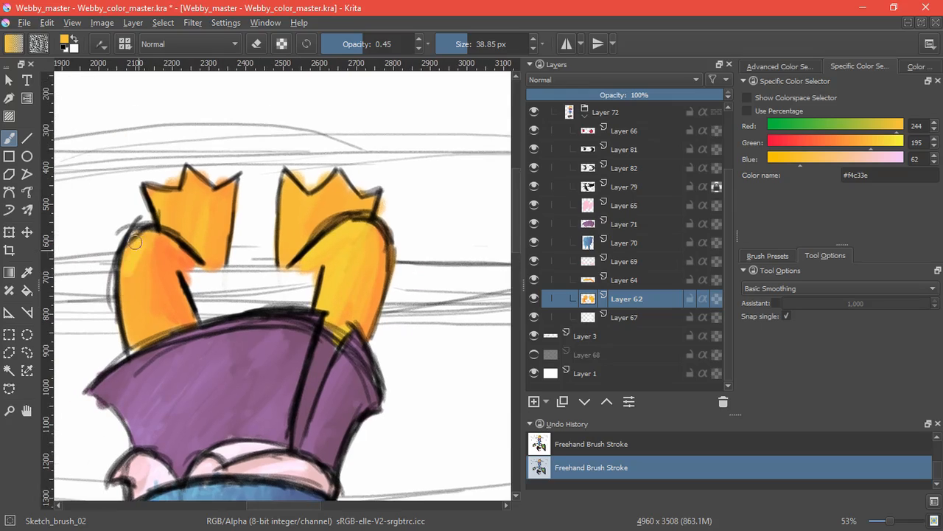
pyautogui.moveTo(136, 241); pyautogui.dragTo(189, 318)
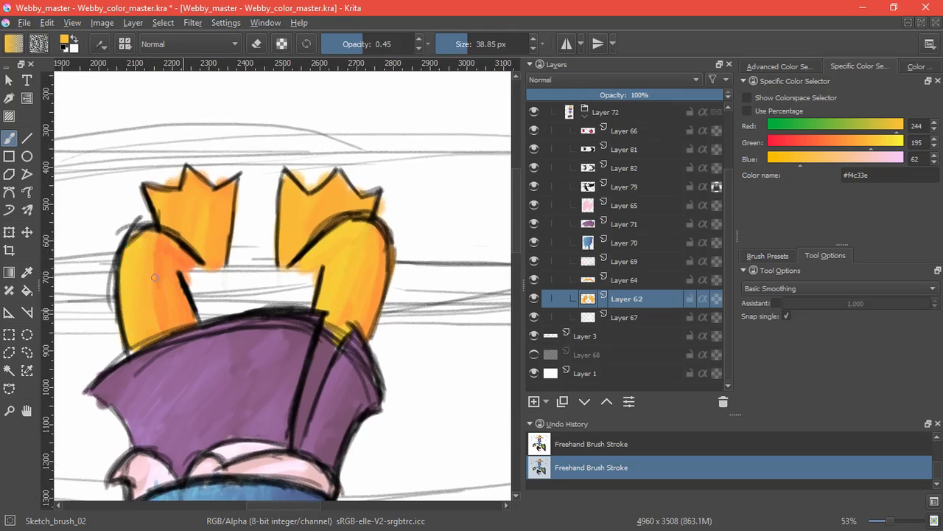
pyautogui.moveTo(154, 277); pyautogui.dragTo(169, 339)
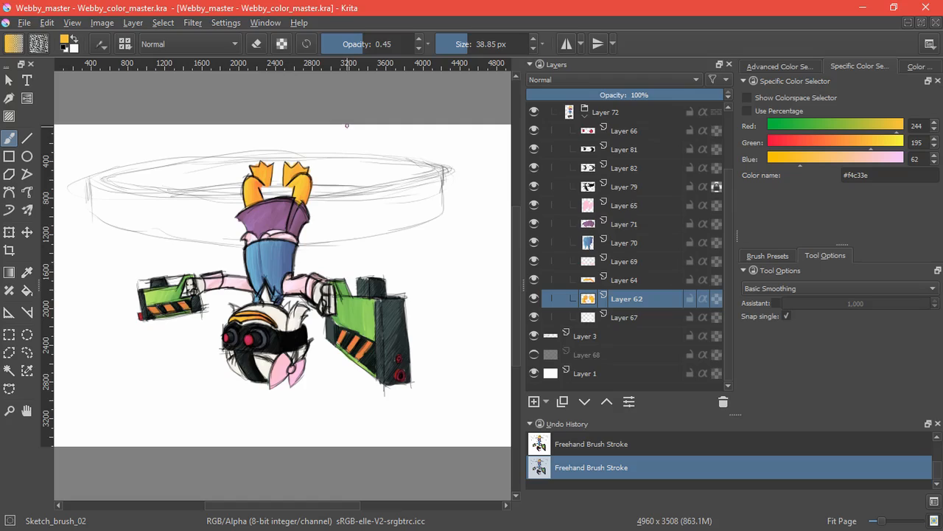
# Add a new layer and brush pale strokes along the area beneath the blue hair
pyautogui.click(624, 242)
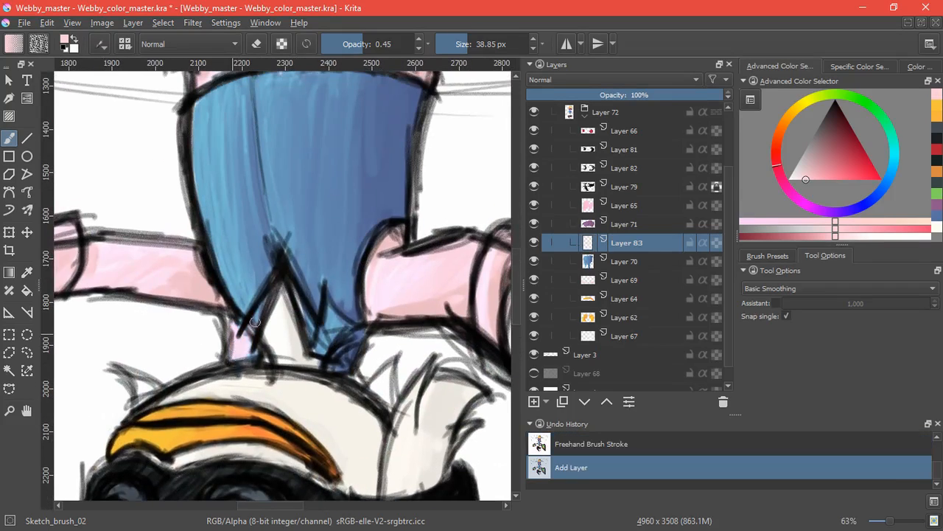
pyautogui.moveTo(253, 321); pyautogui.dragTo(354, 336)
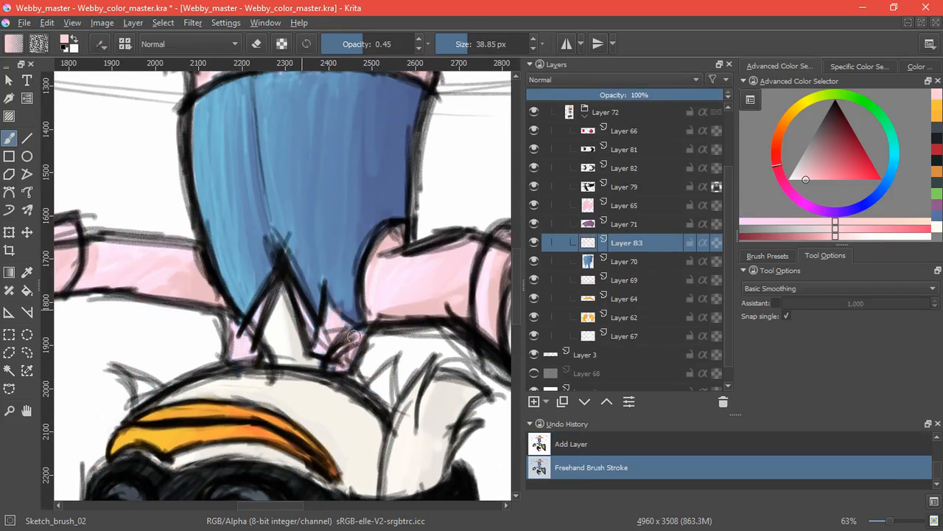
pyautogui.moveTo(354, 336); pyautogui.dragTo(250, 334)
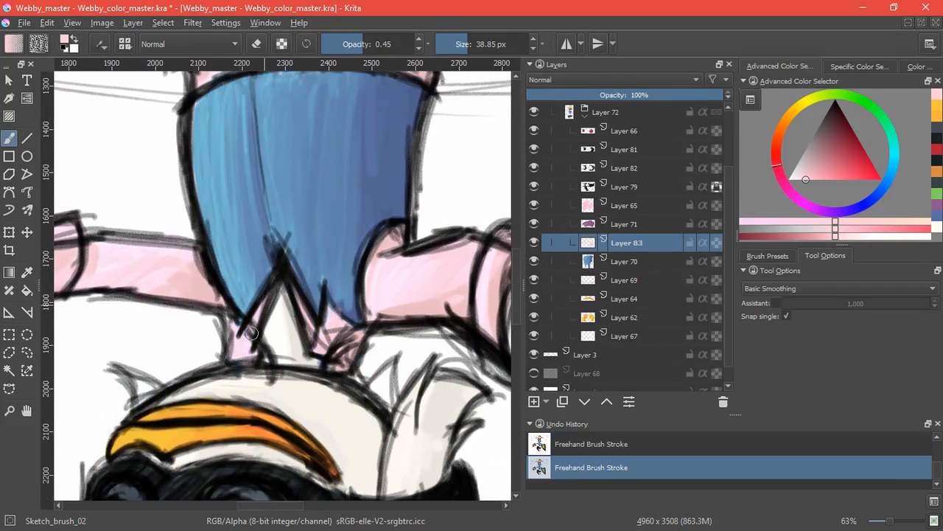
pyautogui.moveTo(250, 334); pyautogui.dragTo(237, 360)
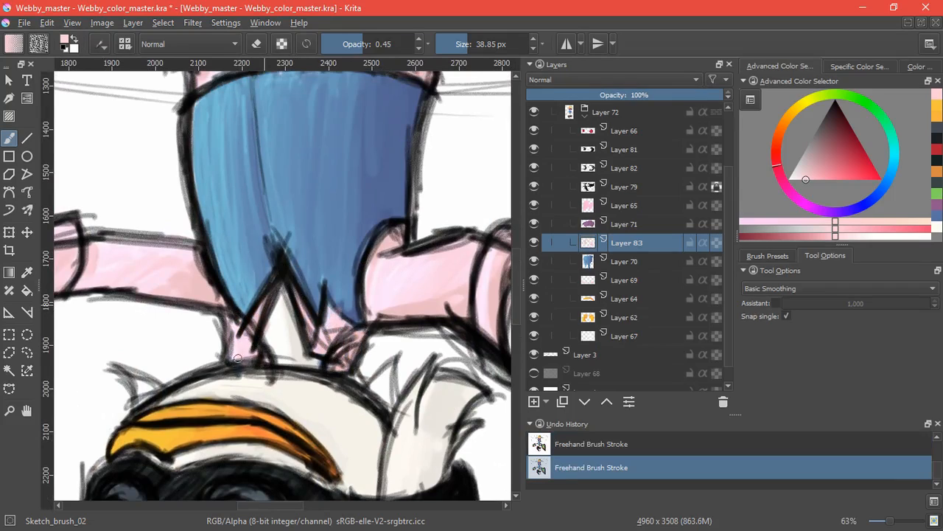